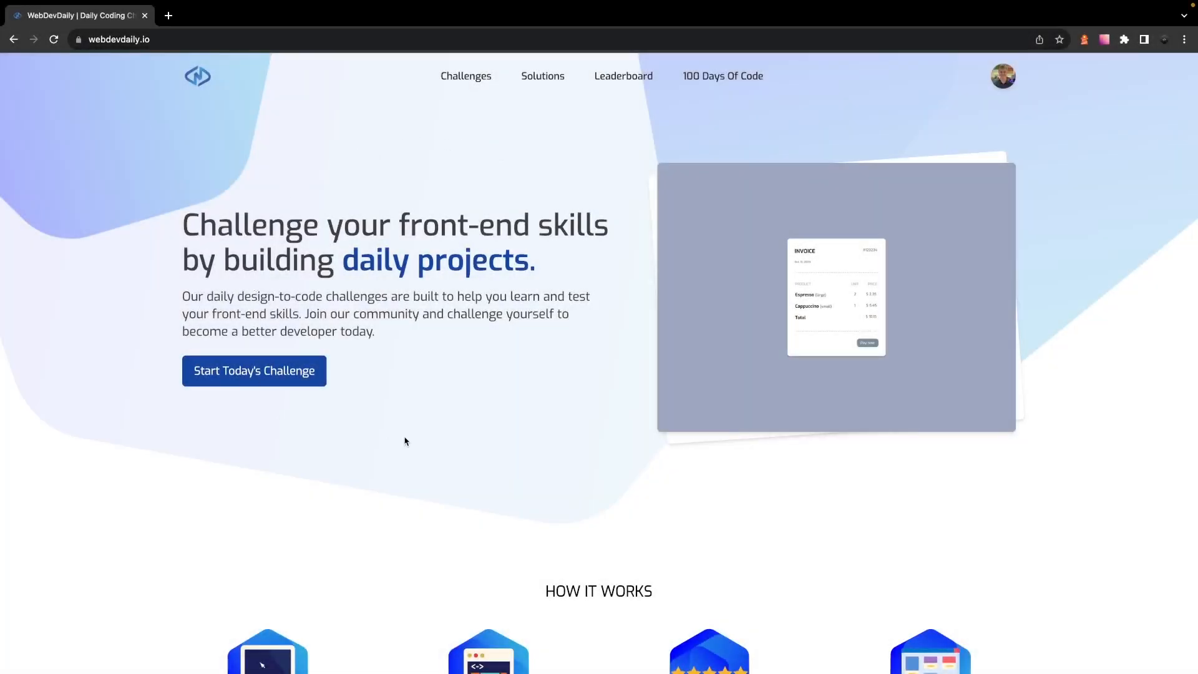
Step: Scroll through the WebDevDaily home page, return home, then navigate to supabase.com
scroll("down", 3)
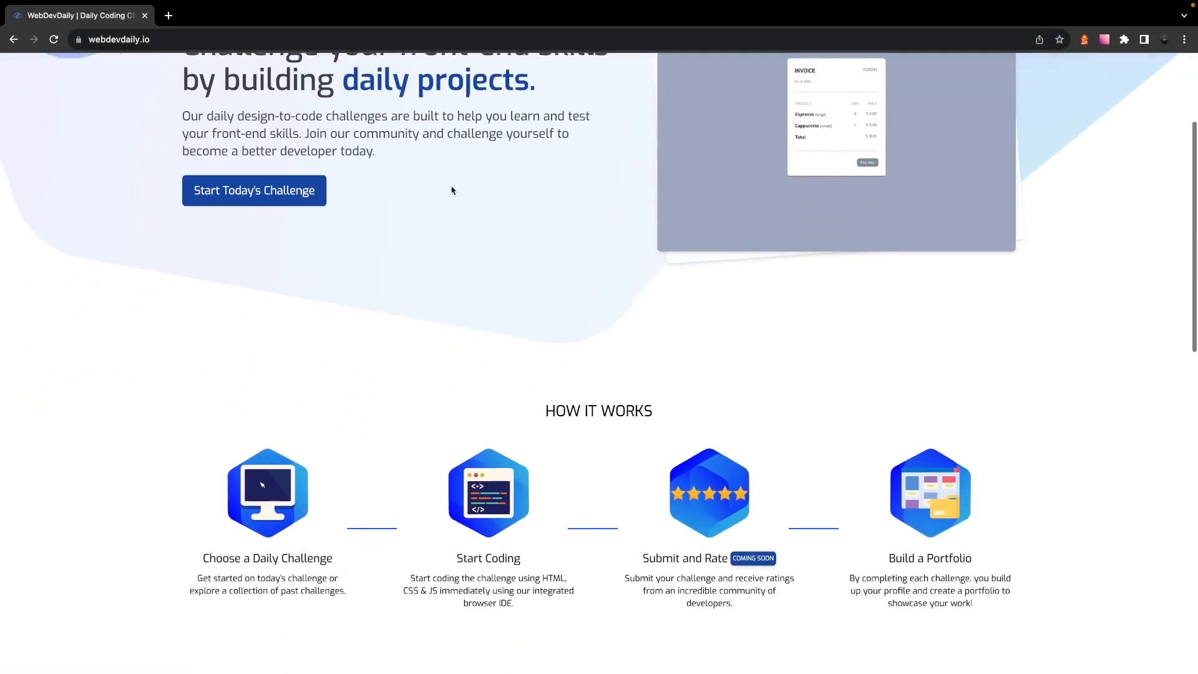
scroll("down", 3)
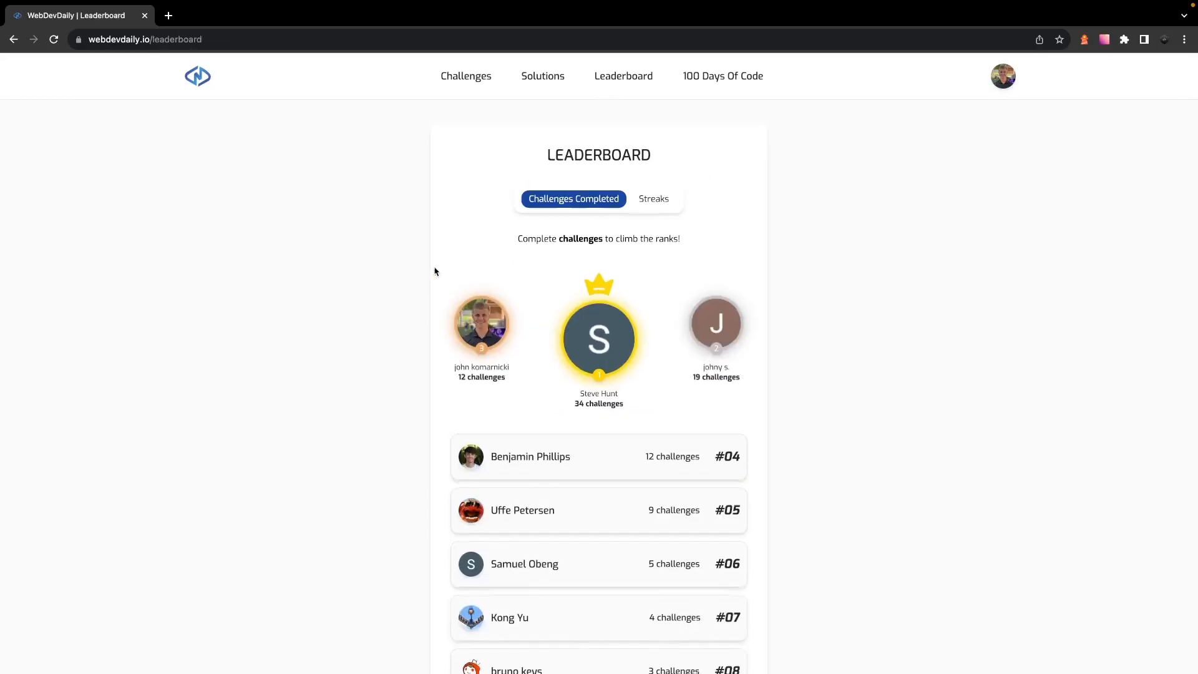
left_click(198, 76)
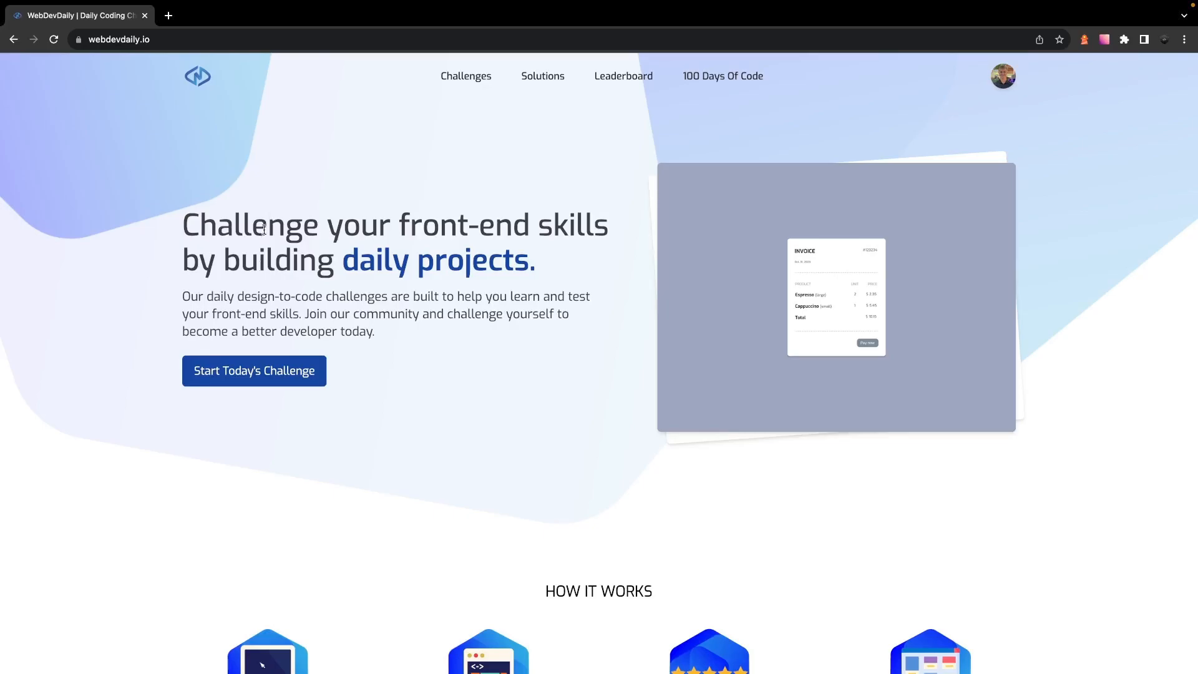
type("supabase.com")
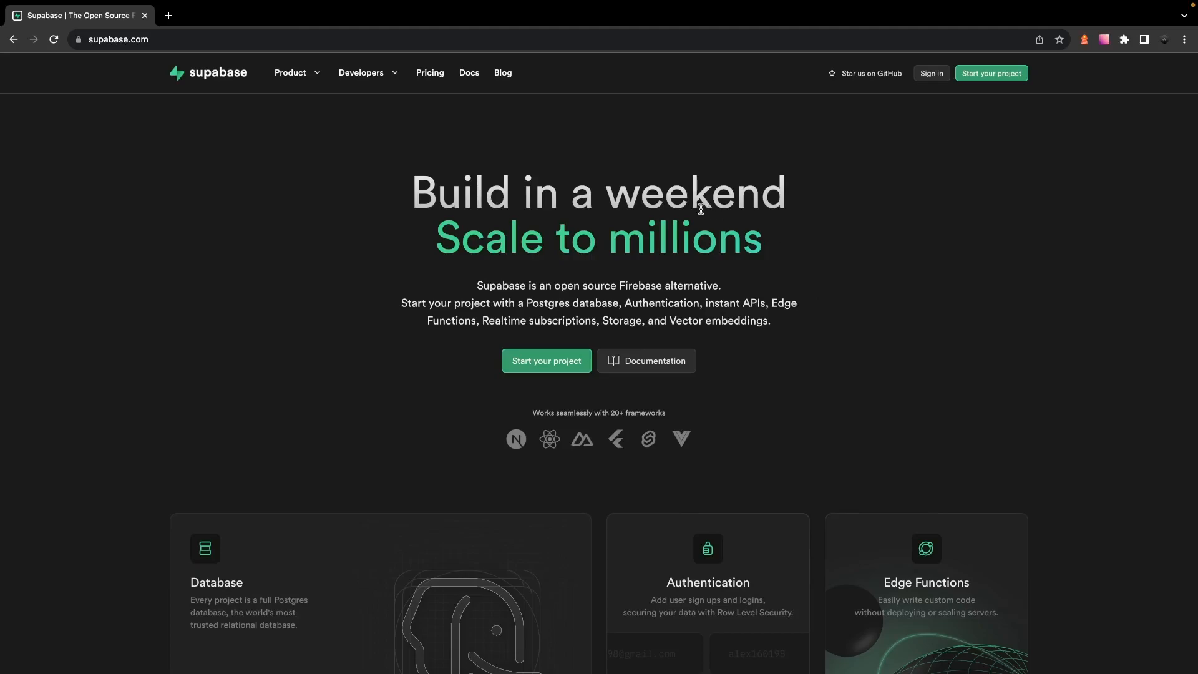
mouse_move(601, 129)
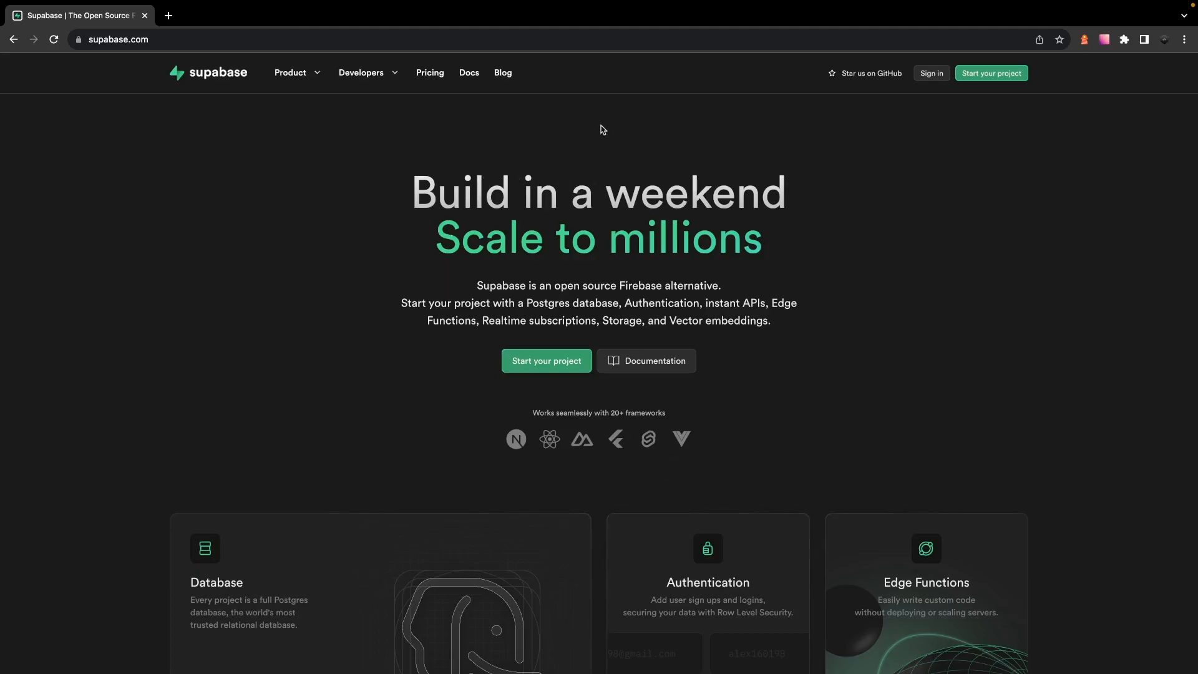
mouse_move(884, 276)
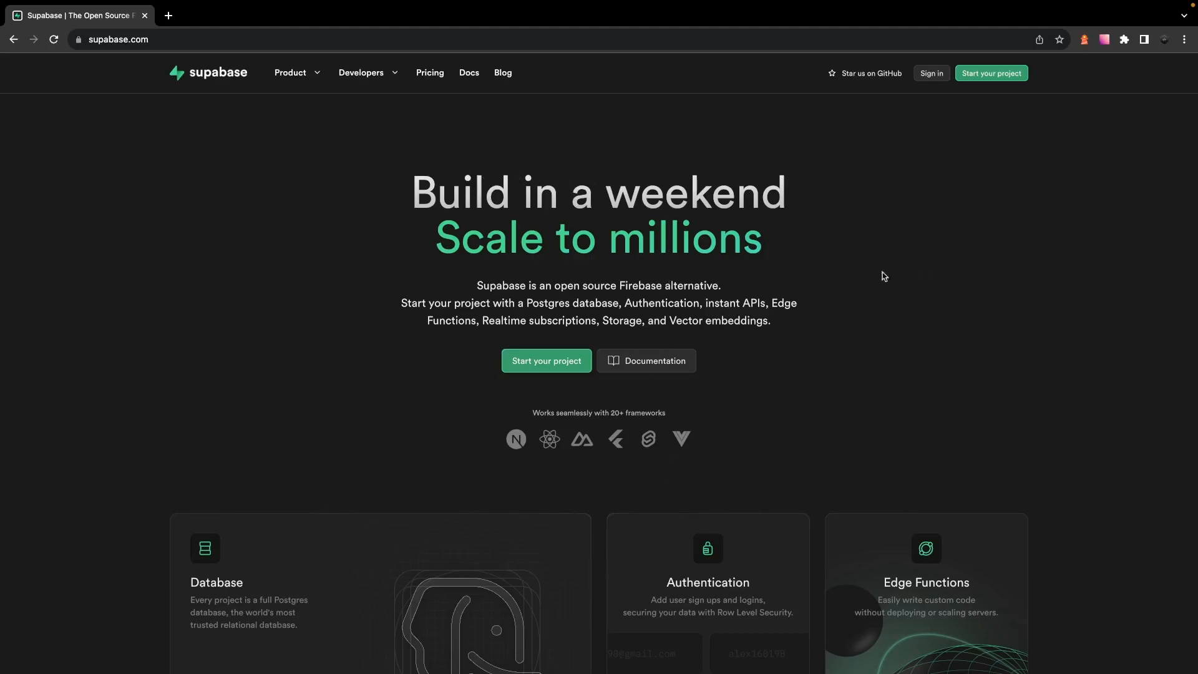
Step: Highlight the 'open source Firebase alternative' tagline and scroll to the Authentication feature card
double_click(498, 284)
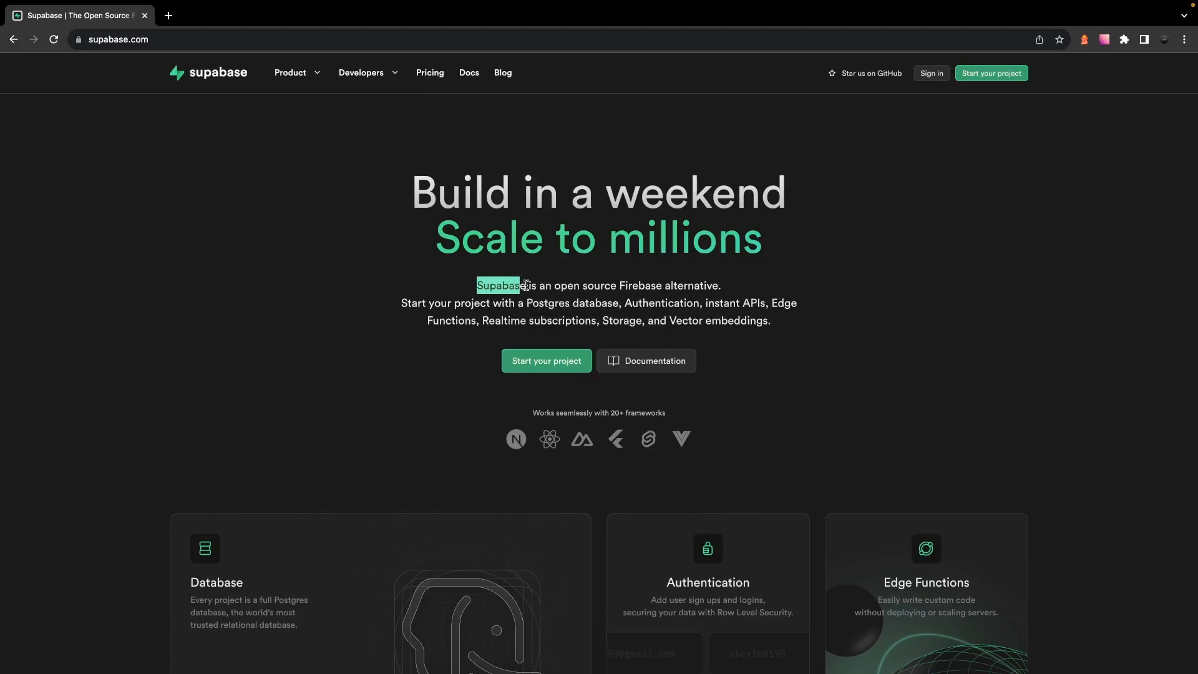
left_click_drag(499, 284, 719, 284)
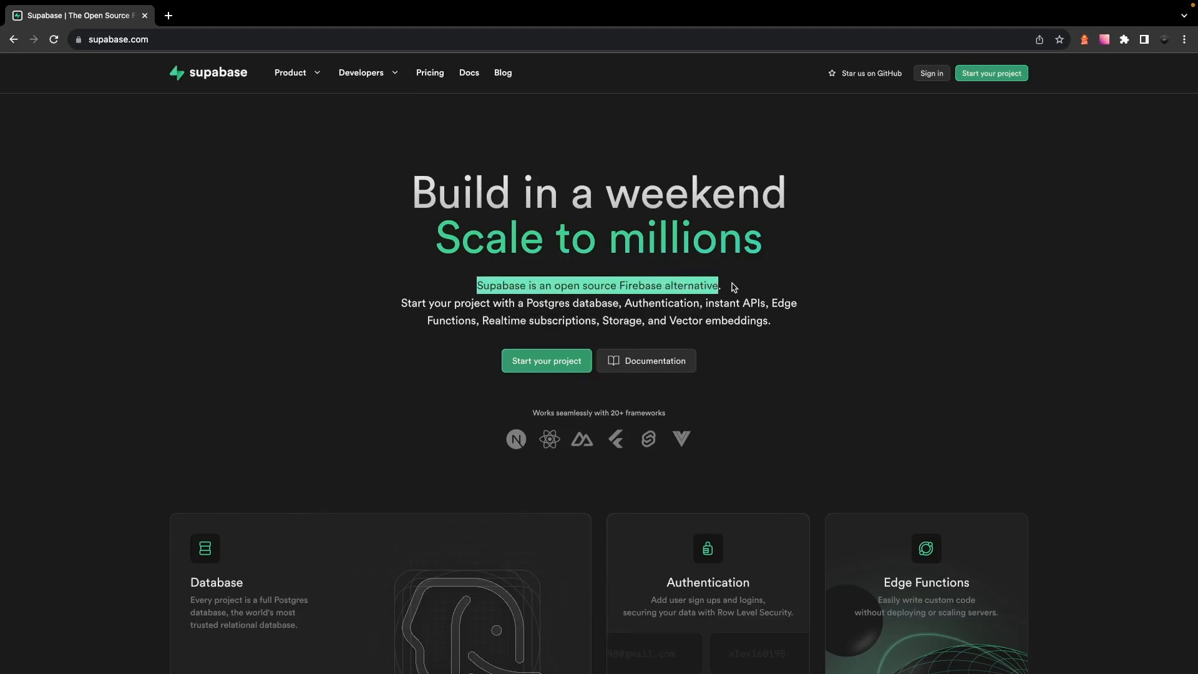
scroll("down", 3)
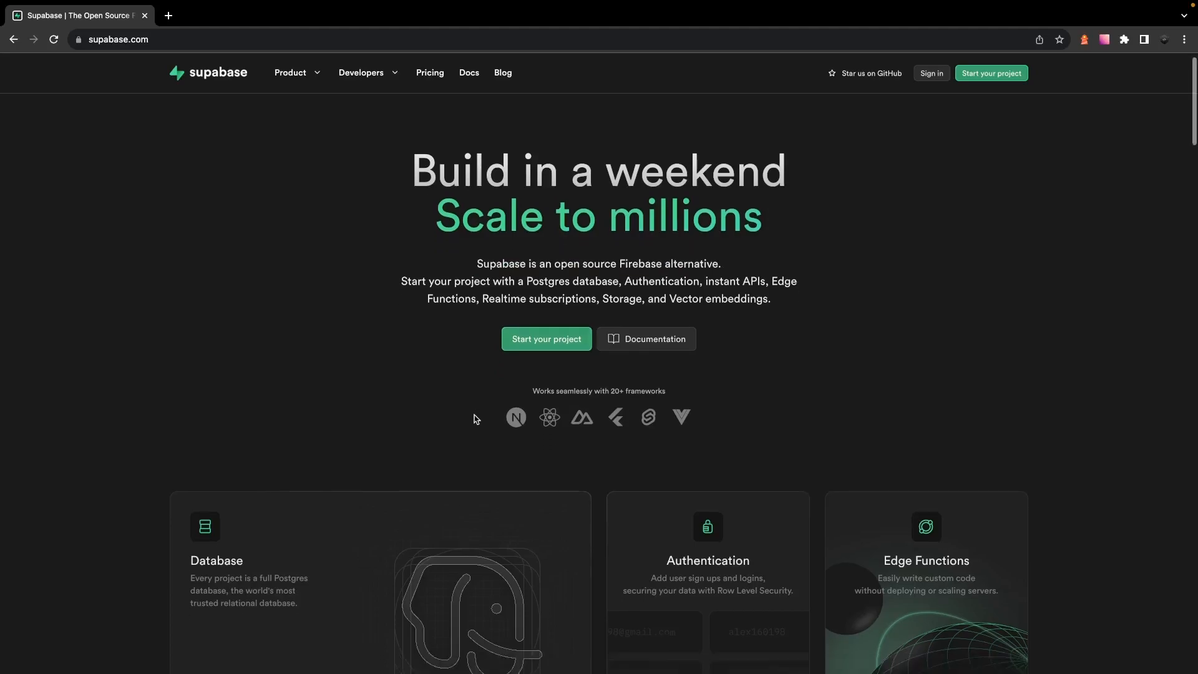
scroll("down", 3)
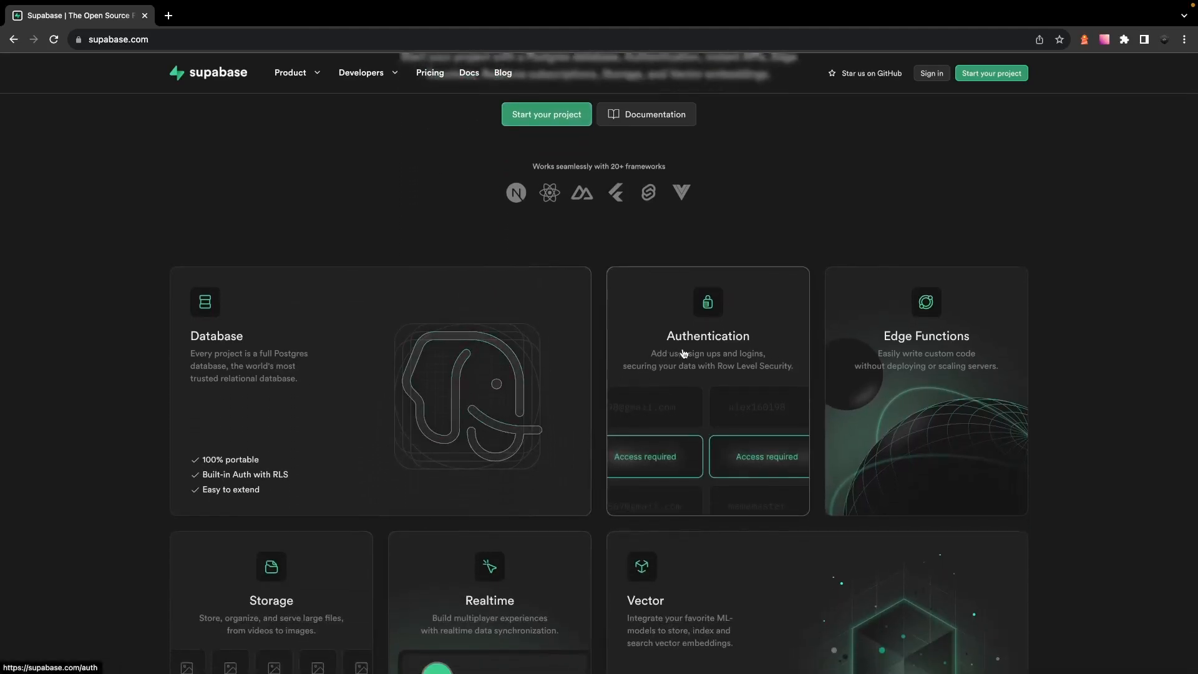
scroll("down", 3)
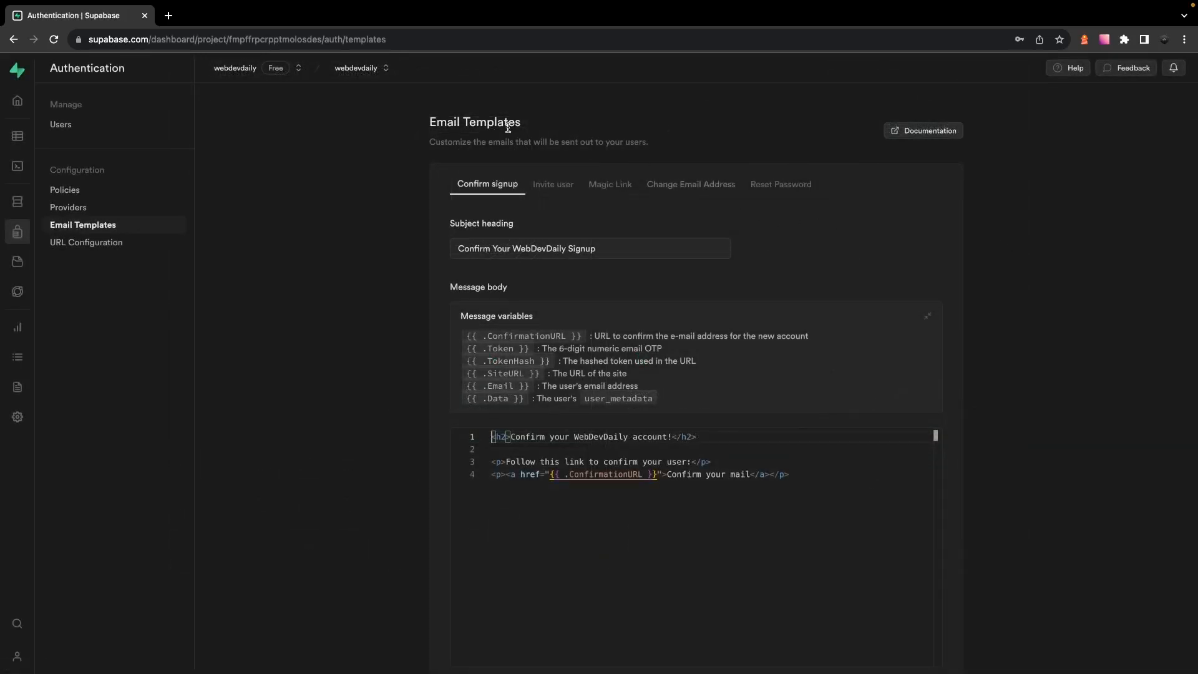
double_click(502, 121)
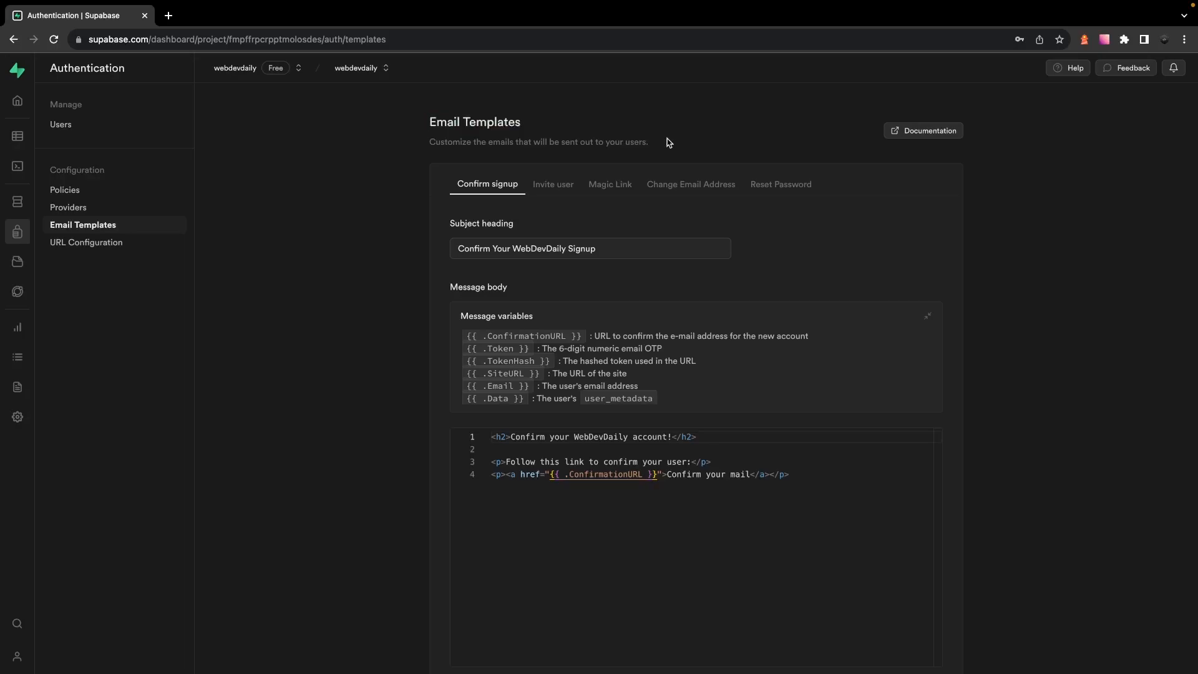
mouse_move(527, 207)
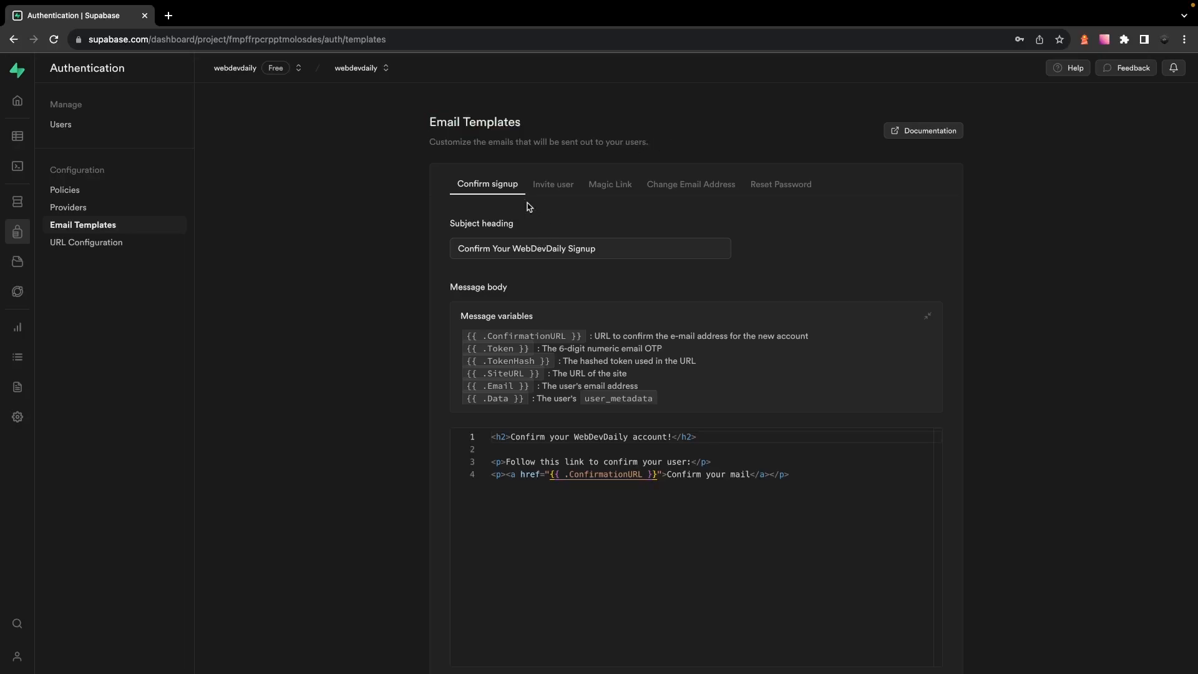
left_click(780, 185)
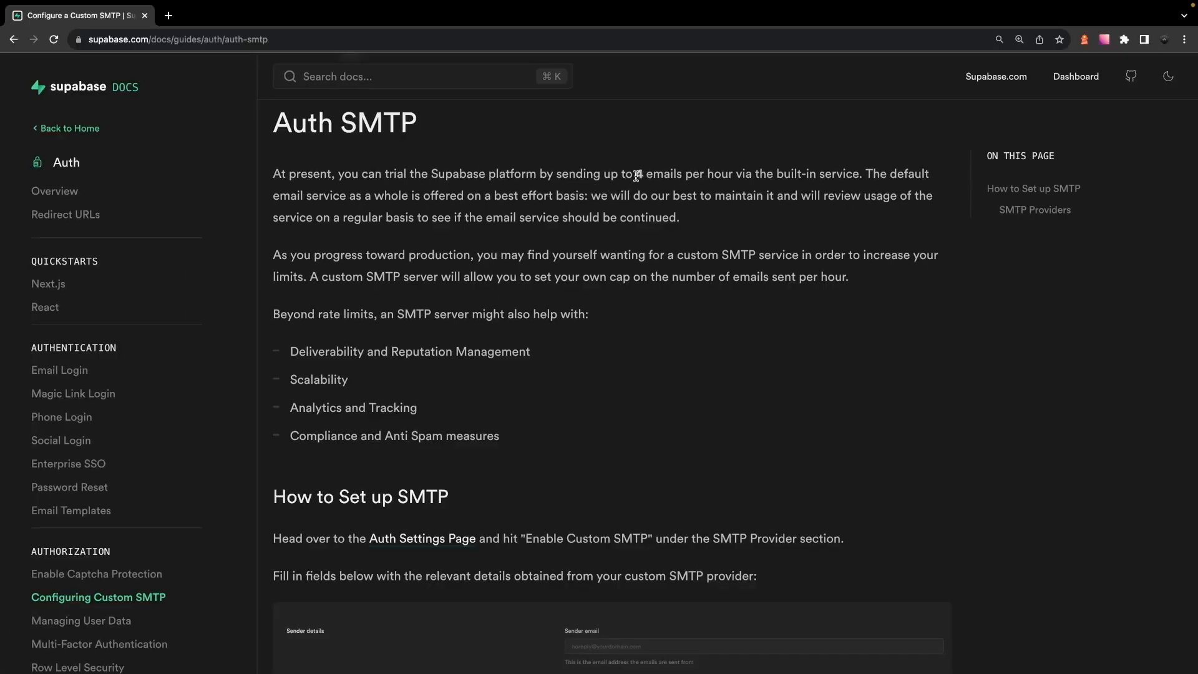
Step: Highlight the four-emails-per-hour limit, then the Deliverability and Scalability benefits of custom SMTP
left_click_drag(637, 174, 858, 174)
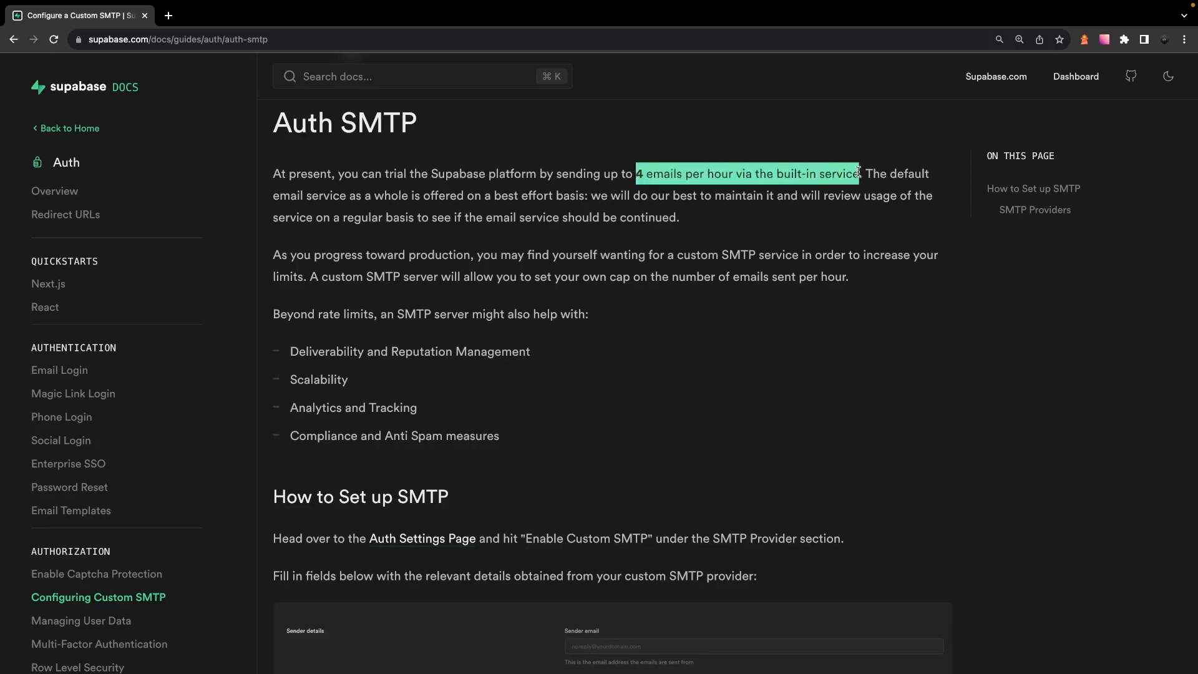
left_click(695, 222)
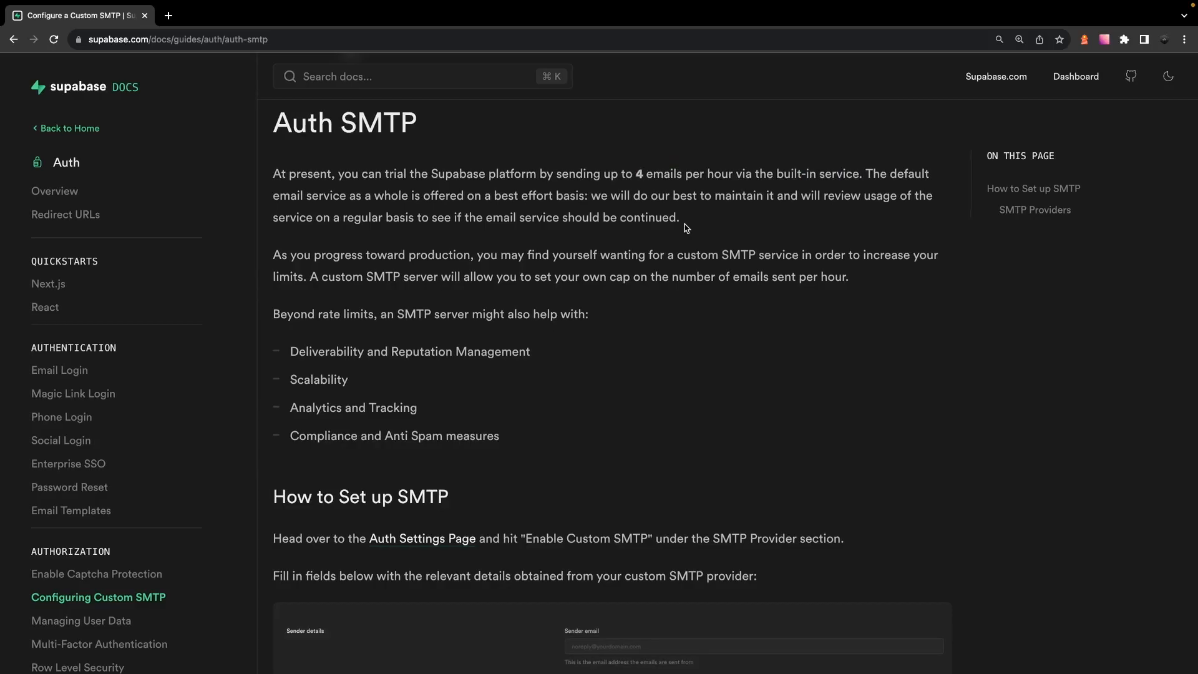
scroll("down", 3)
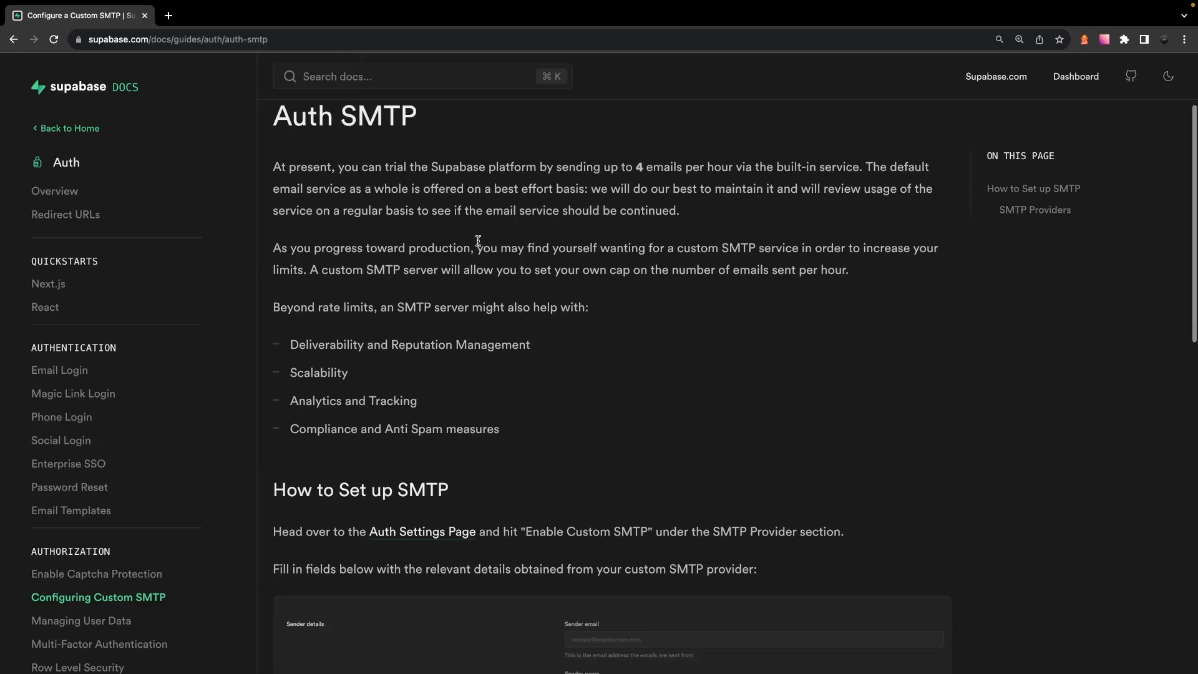
scroll("down", 3)
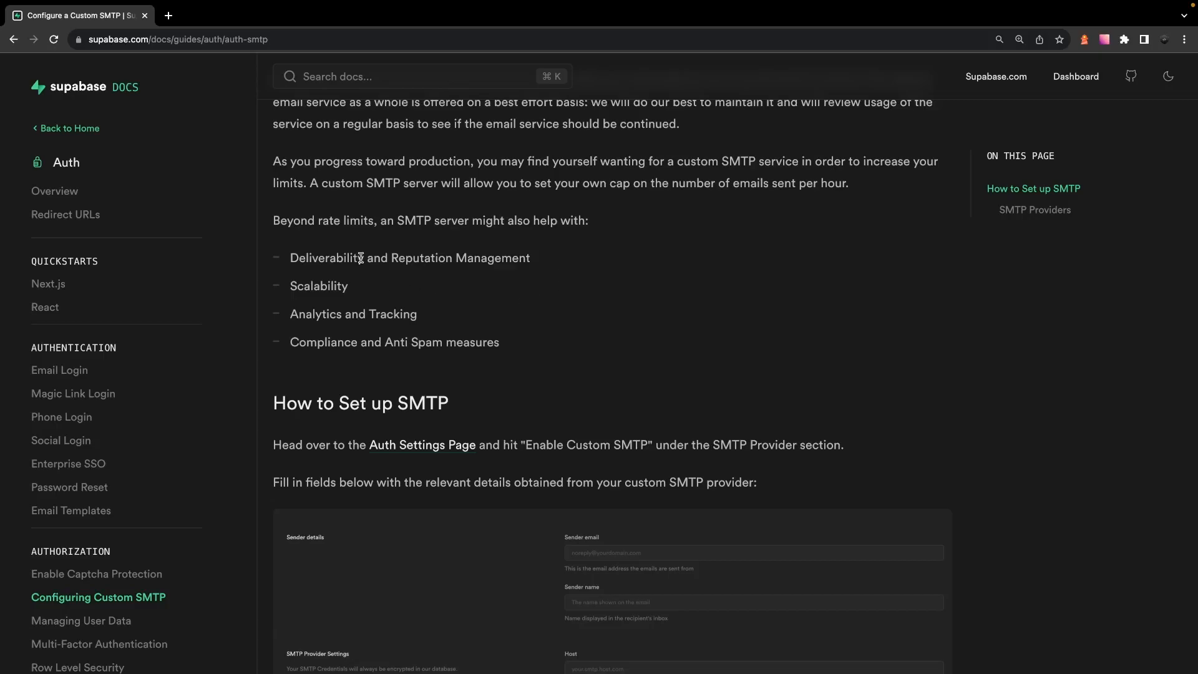
double_click(319, 286)
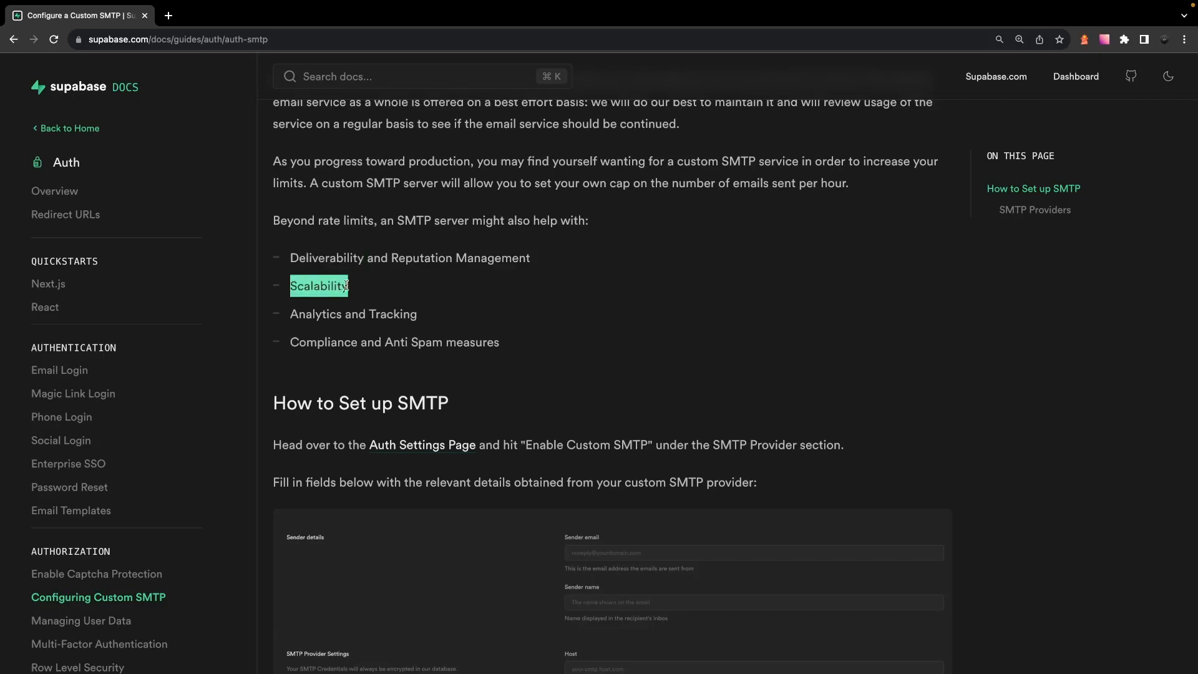
double_click(315, 315)
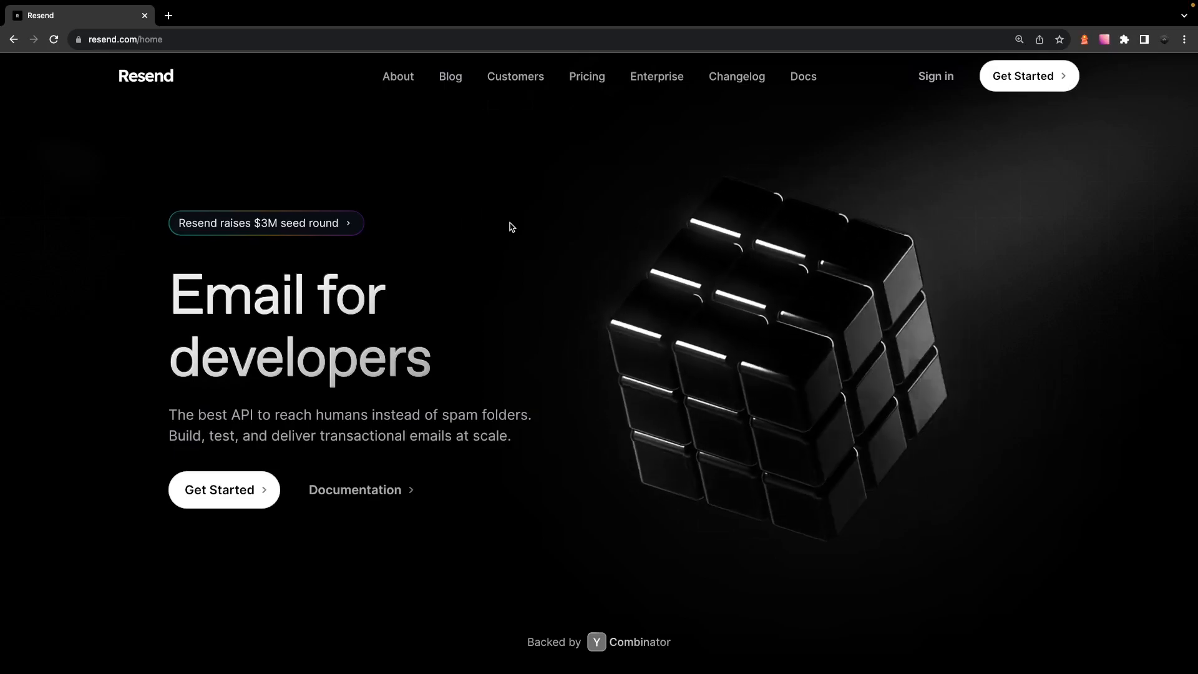
mouse_move(151, 80)
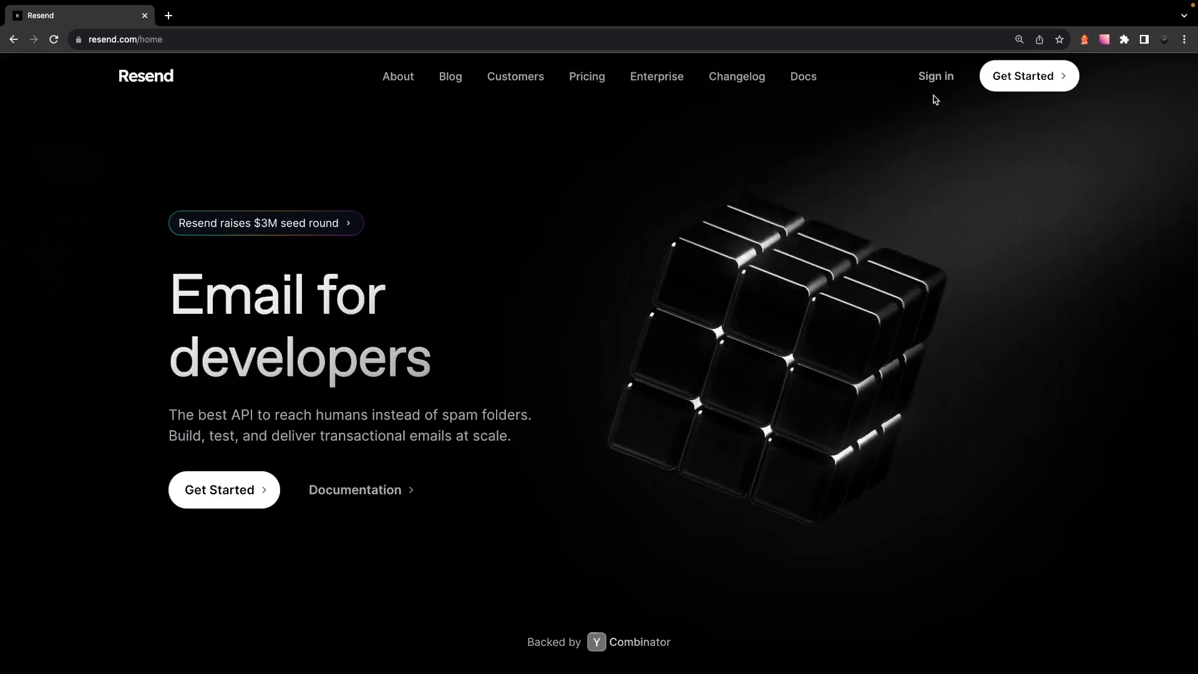
mouse_move(934, 76)
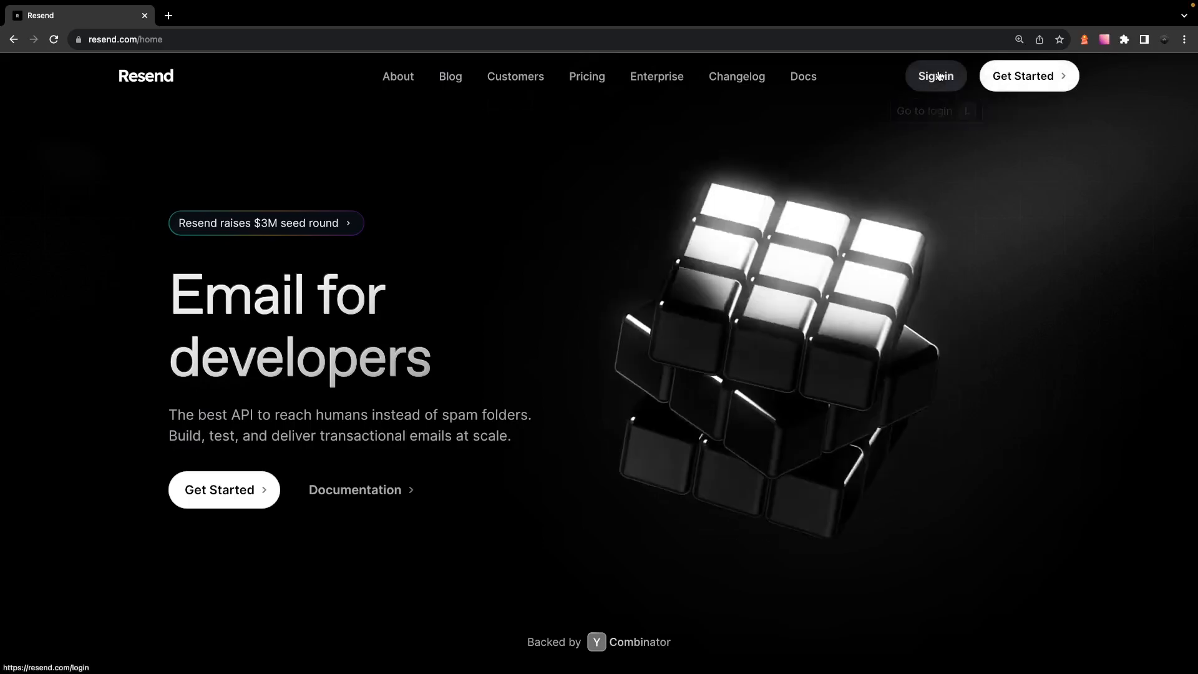
Step: Sign in to Resend as johnkomarni and start adding a new domain
left_click(934, 76)
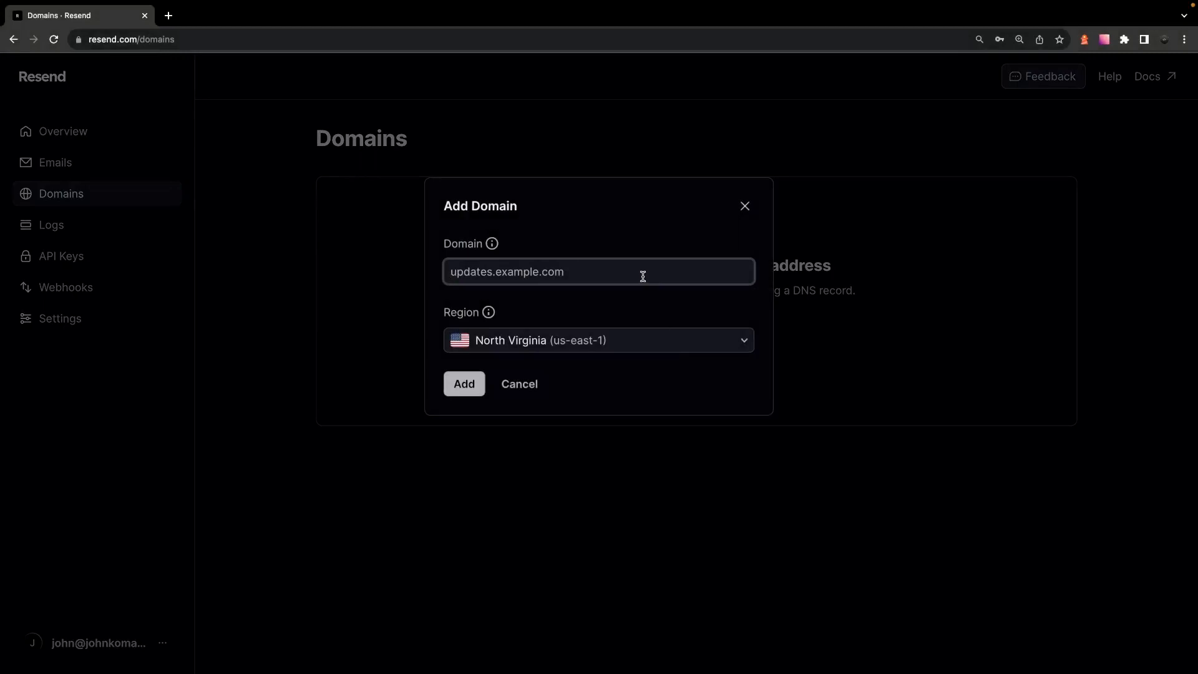
type("johnkomarni")
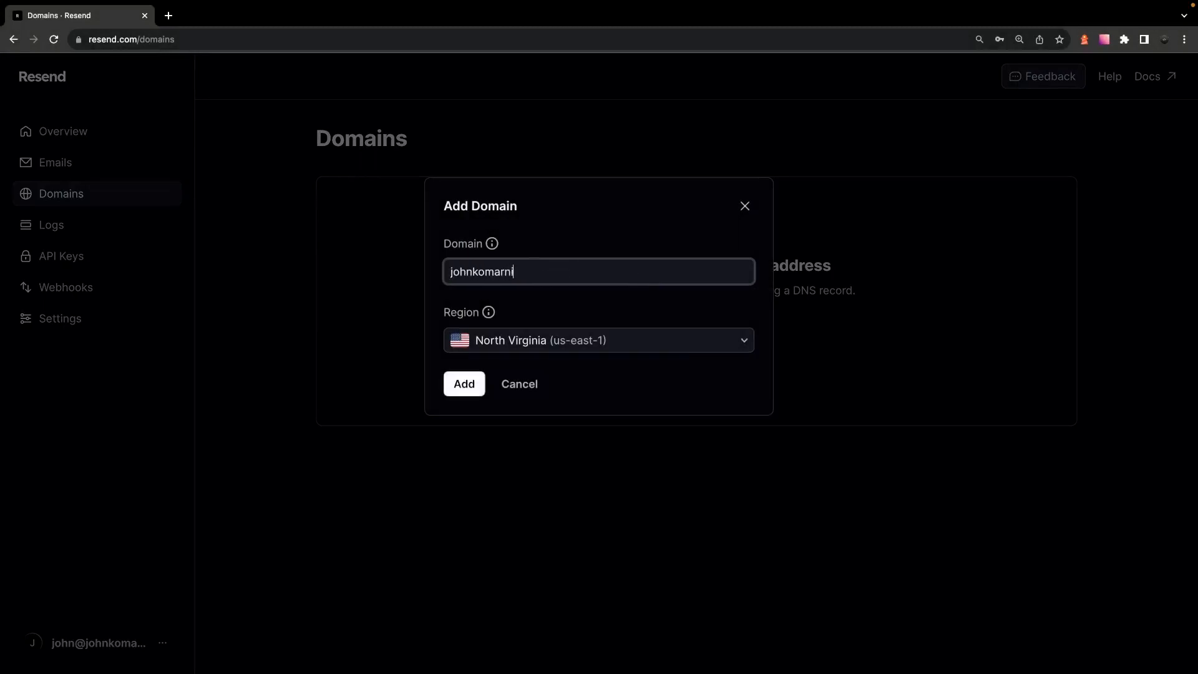
left_click(463, 384)
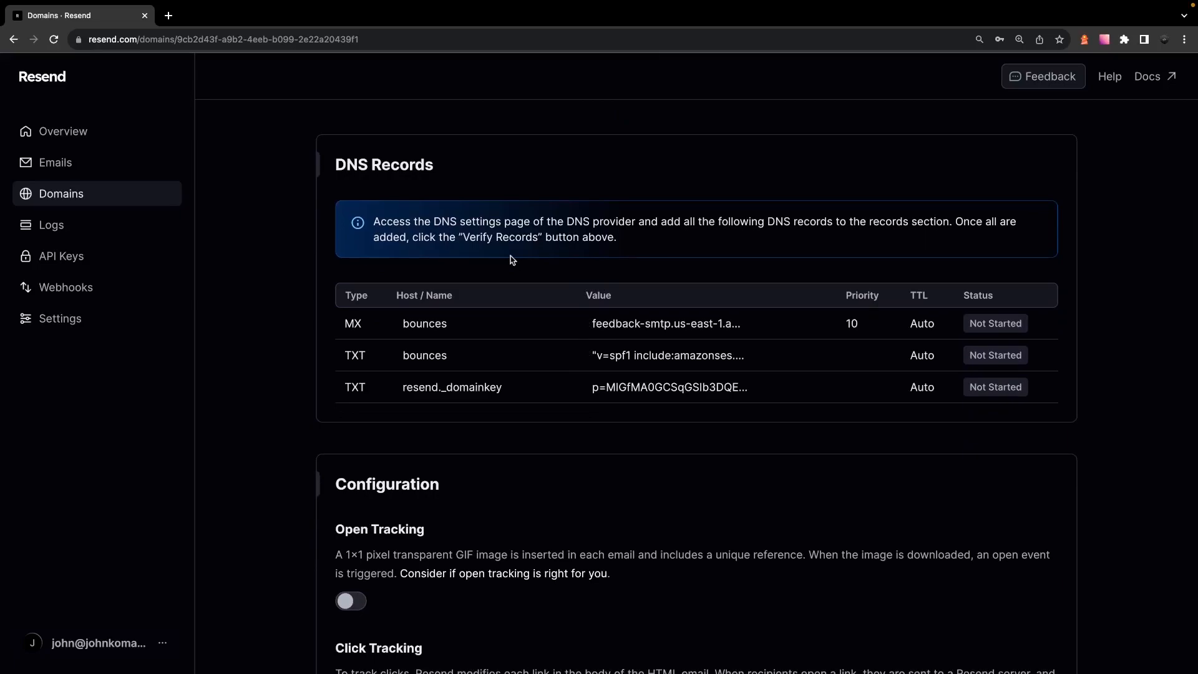
mouse_move(217, 262)
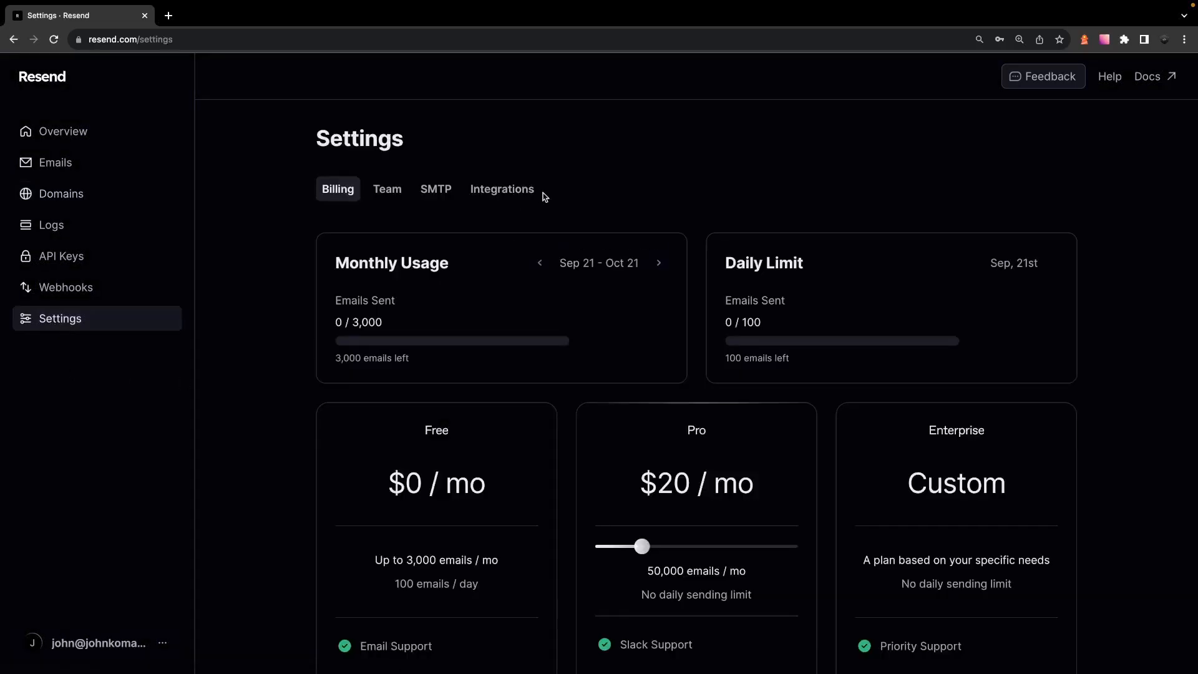
Step: Connect Resend to Supabase and authorize access to the webdevdaily organization
left_click(502, 188)
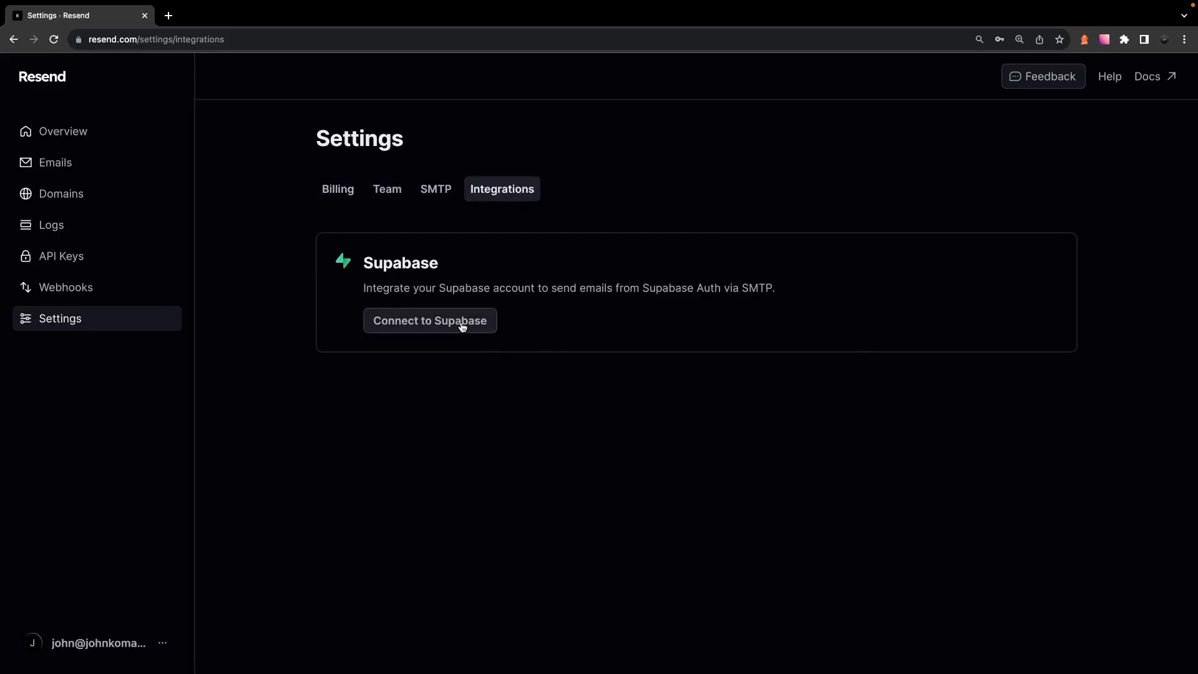
left_click(430, 321)
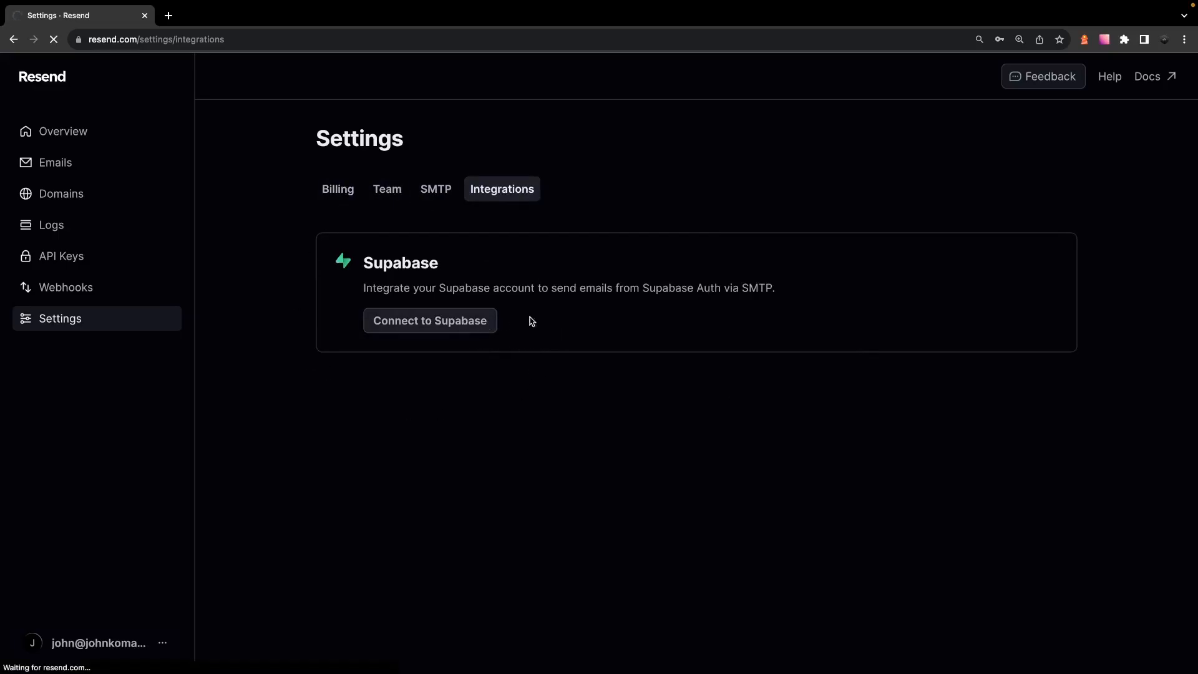
left_click(429, 321)
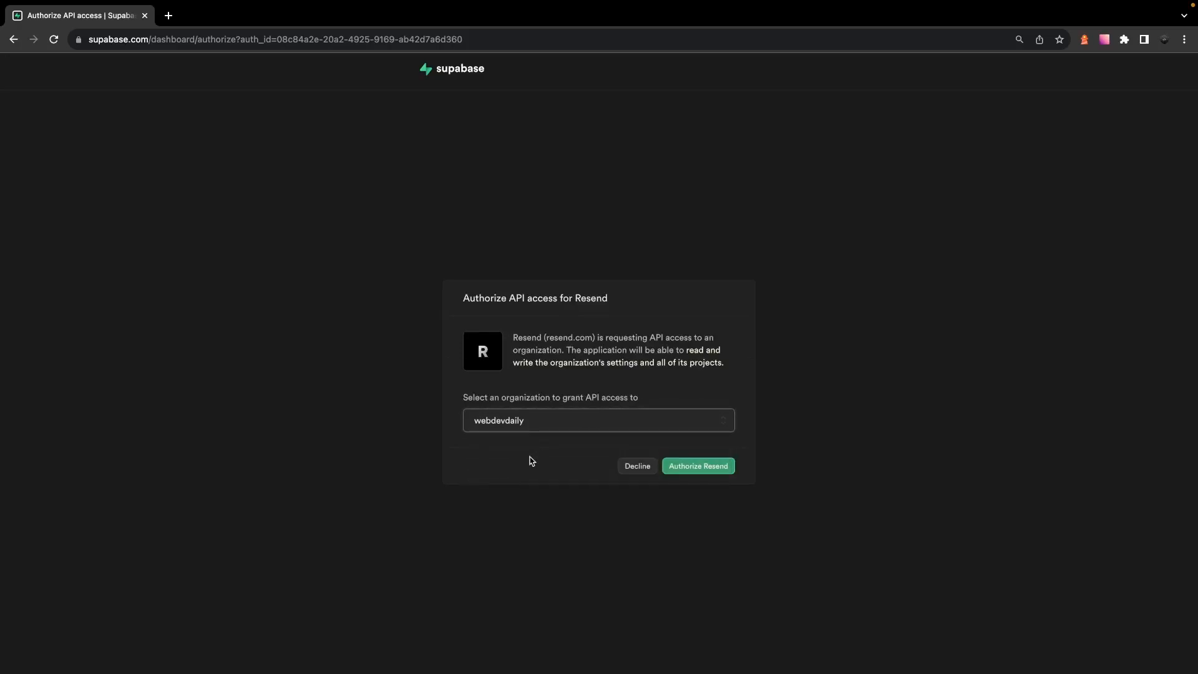
left_click(697, 465)
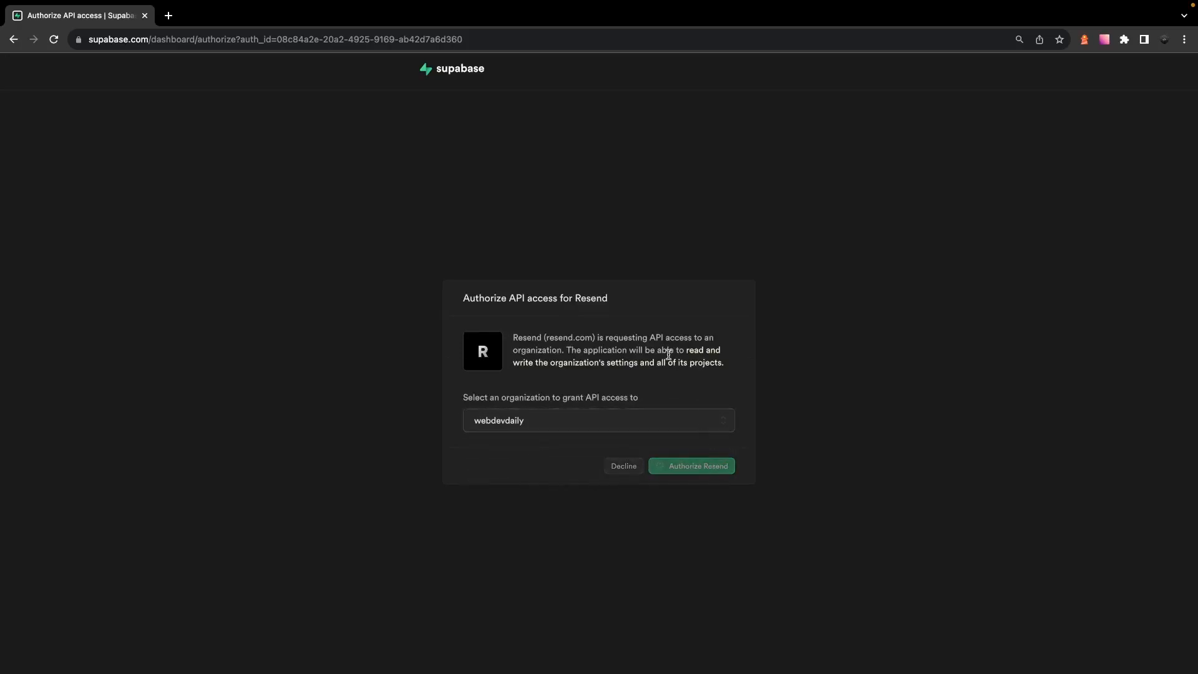
left_click(690, 465)
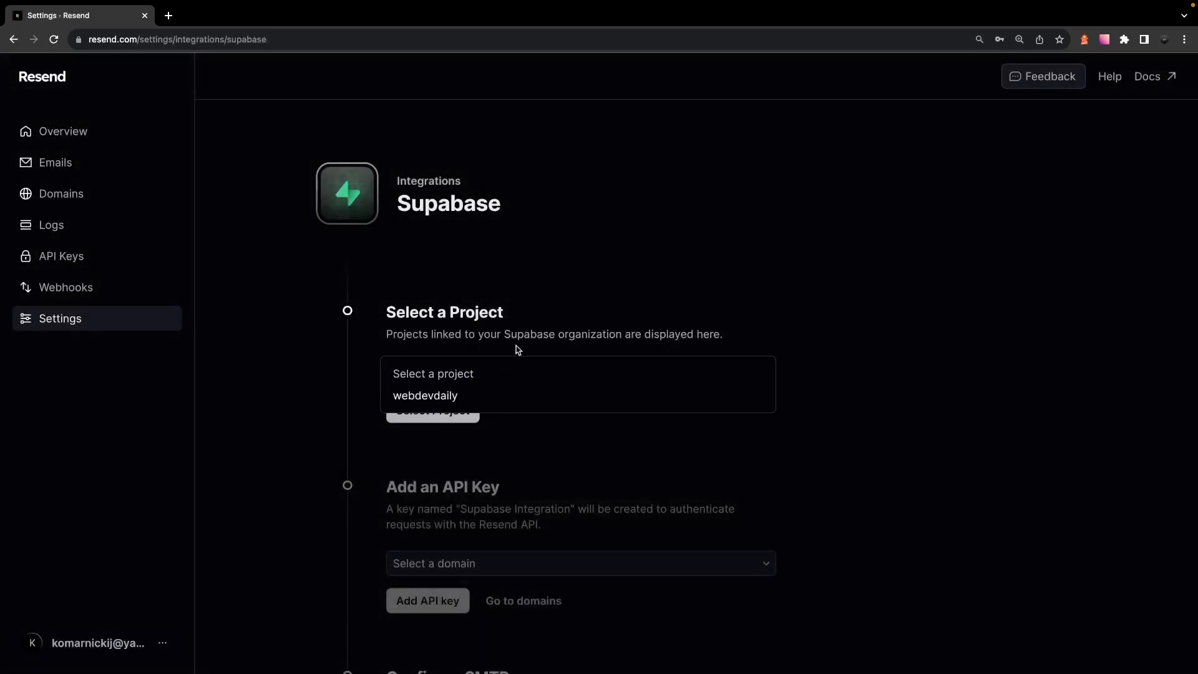
Step: Select the webdevdaily project and add an API key for webdevdaily.io
left_click(424, 396)
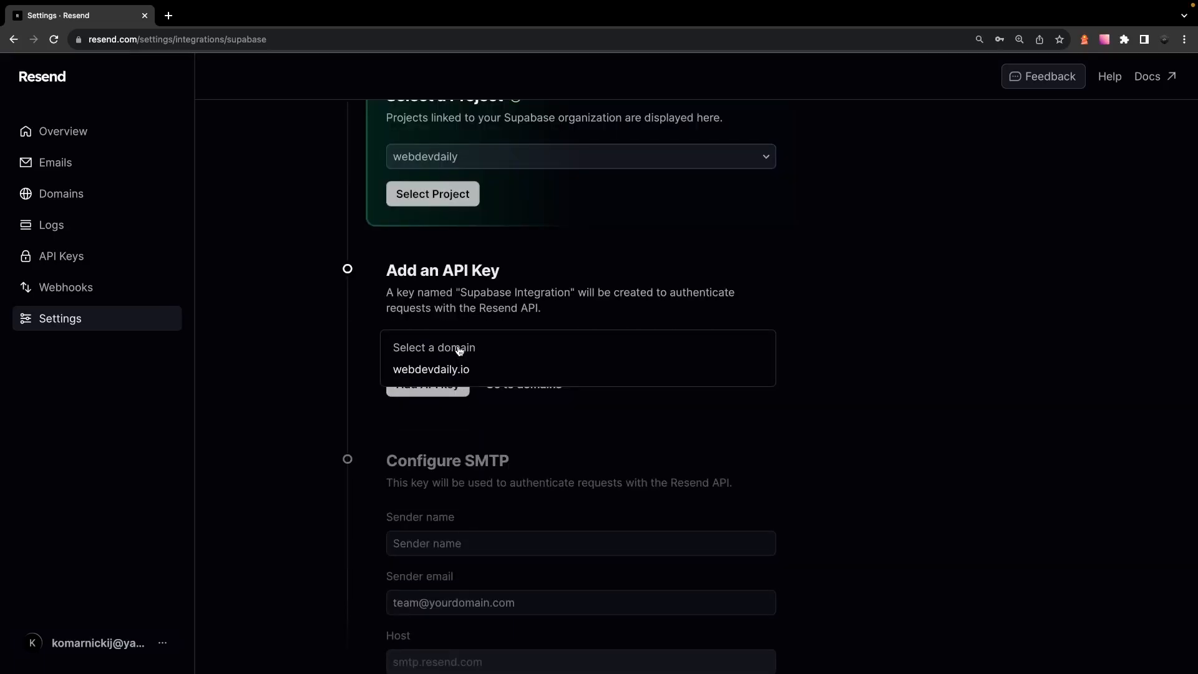
left_click(430, 370)
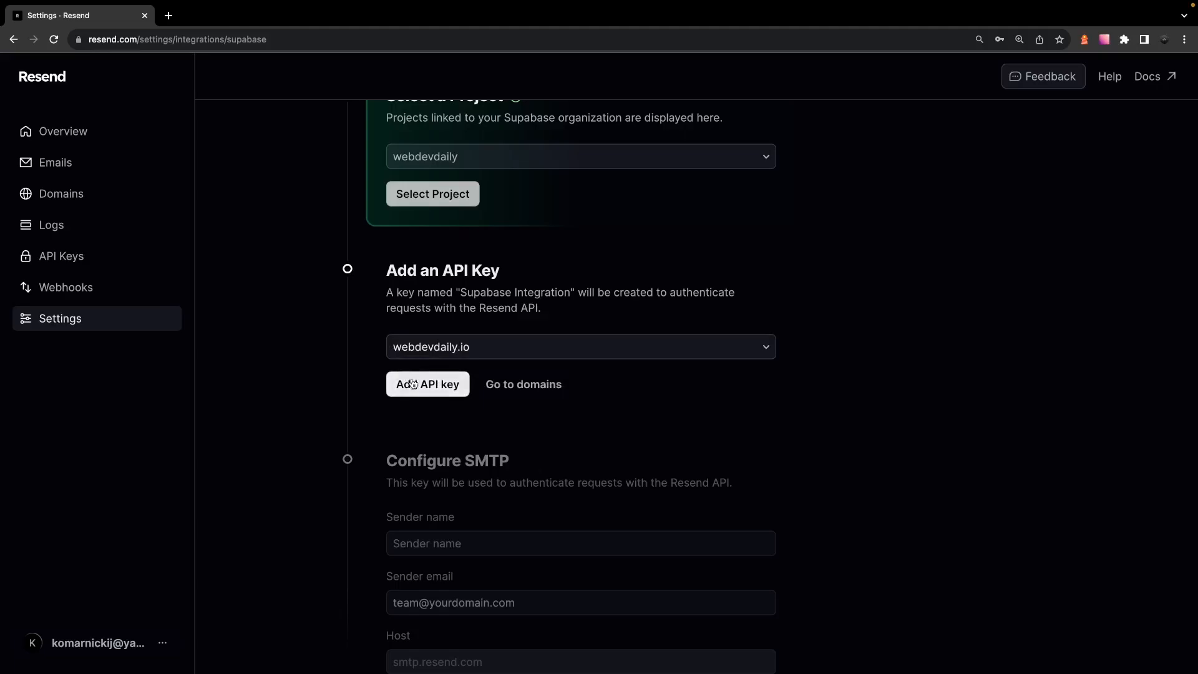
left_click(427, 383)
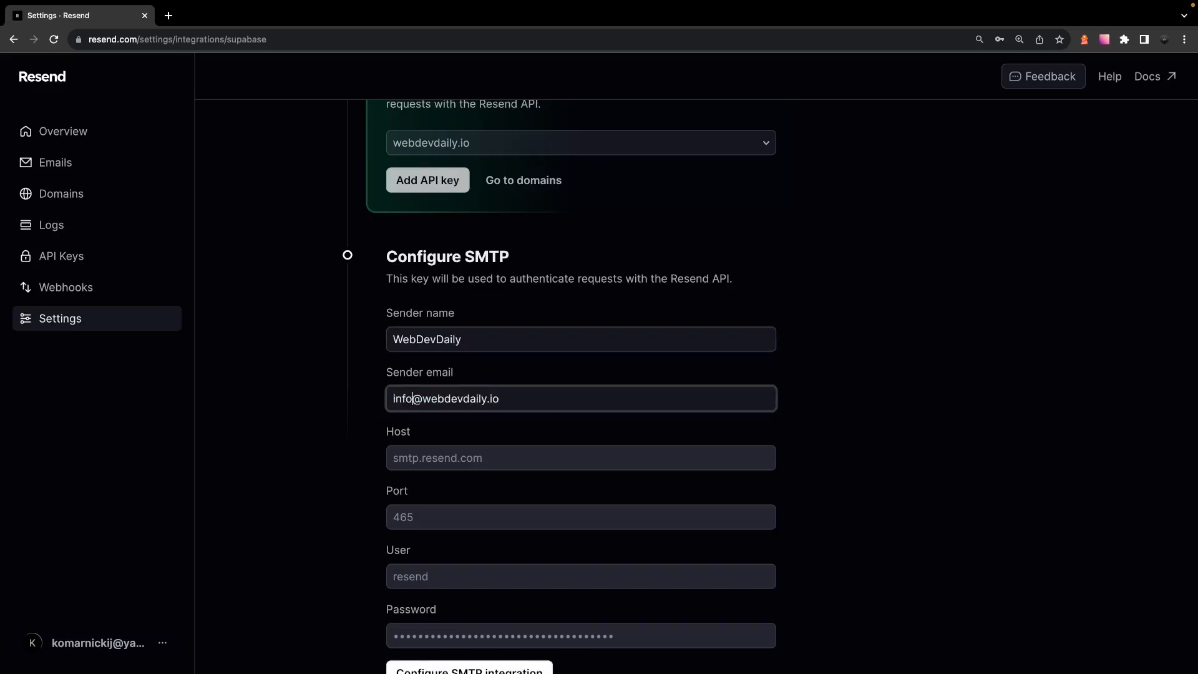
scroll("down", 3)
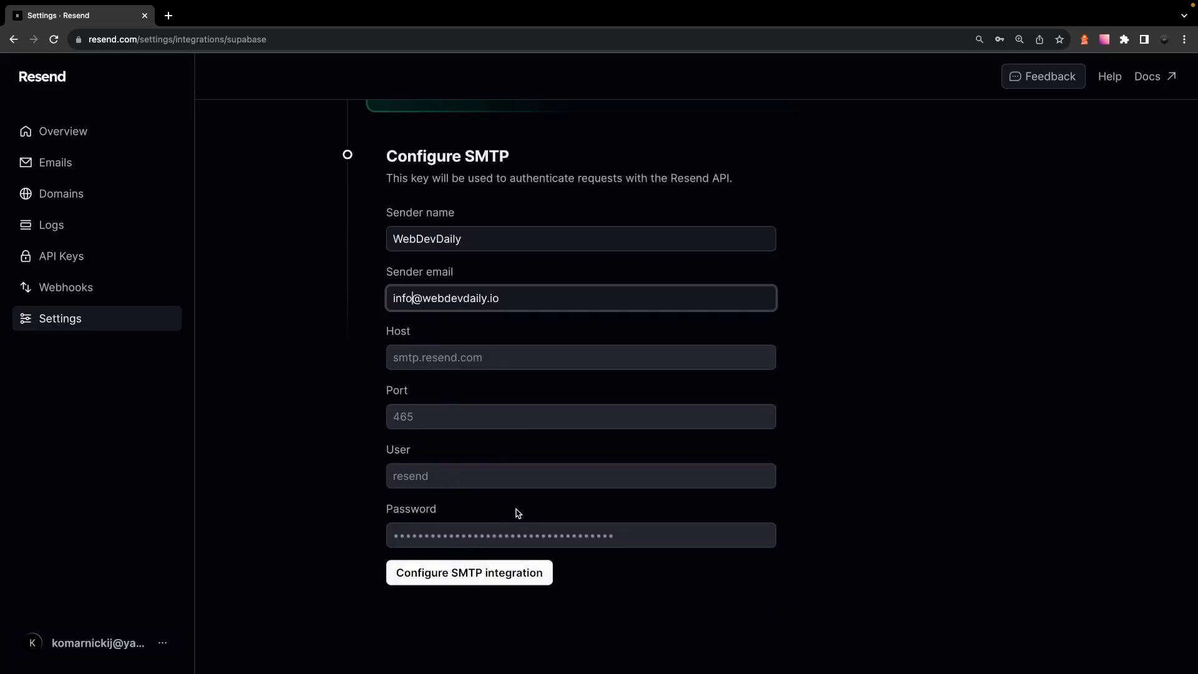
left_click(468, 573)
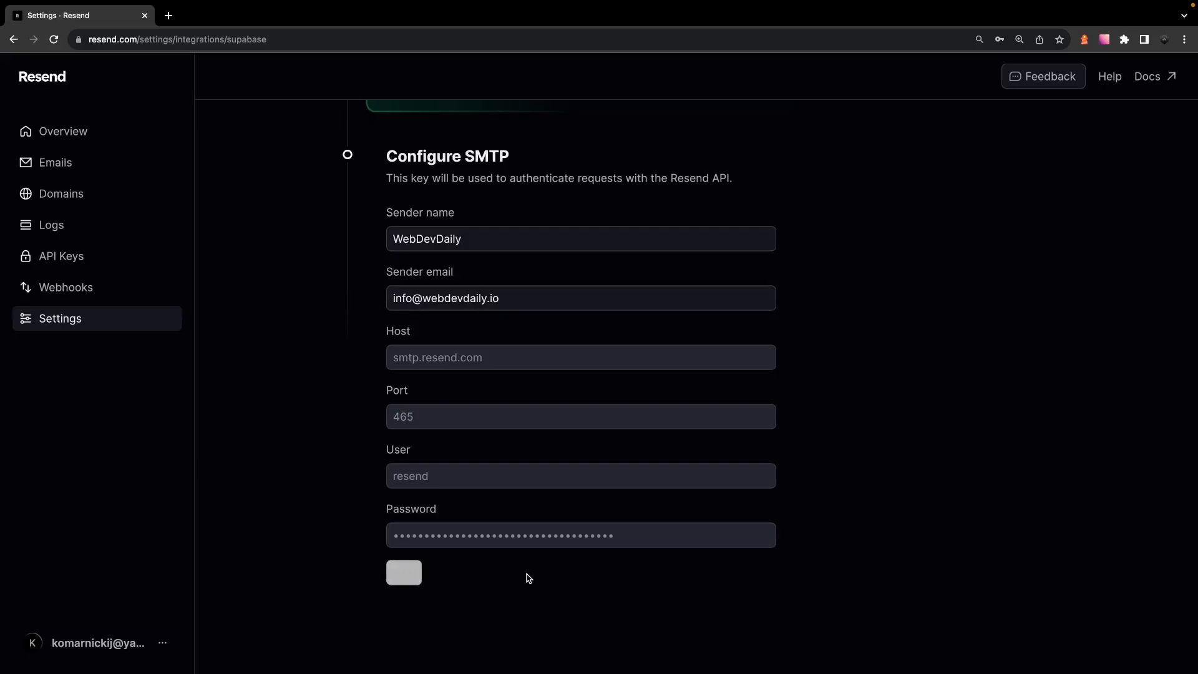
left_click(403, 573)
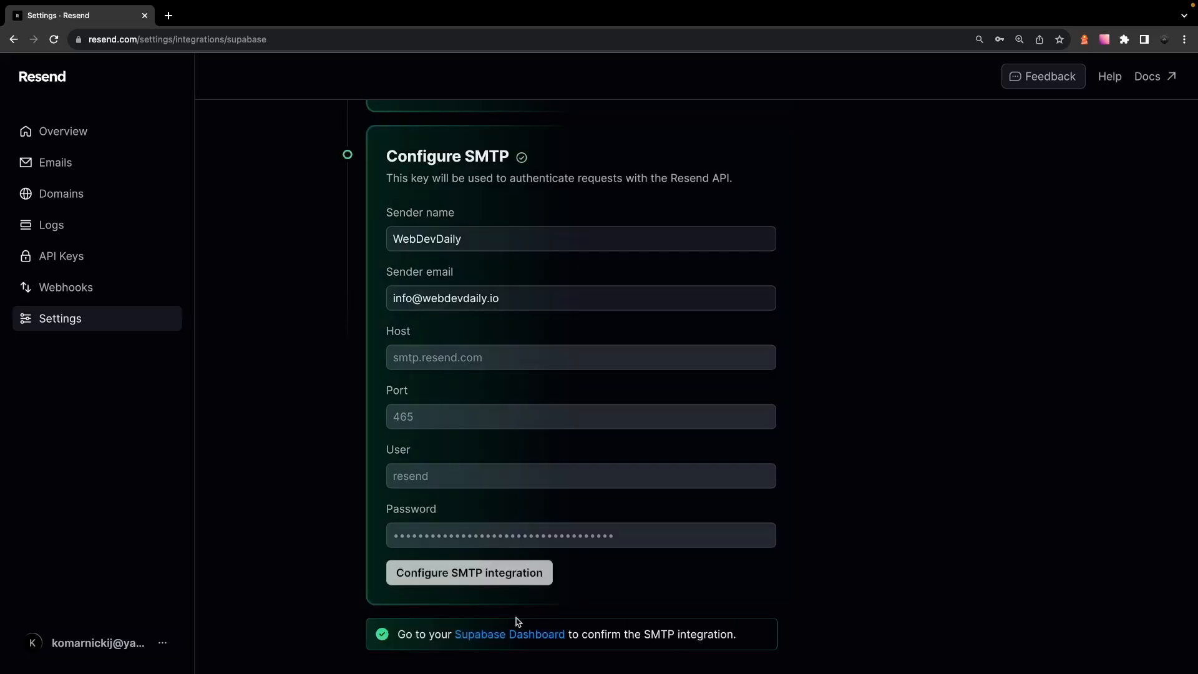
left_click(509, 634)
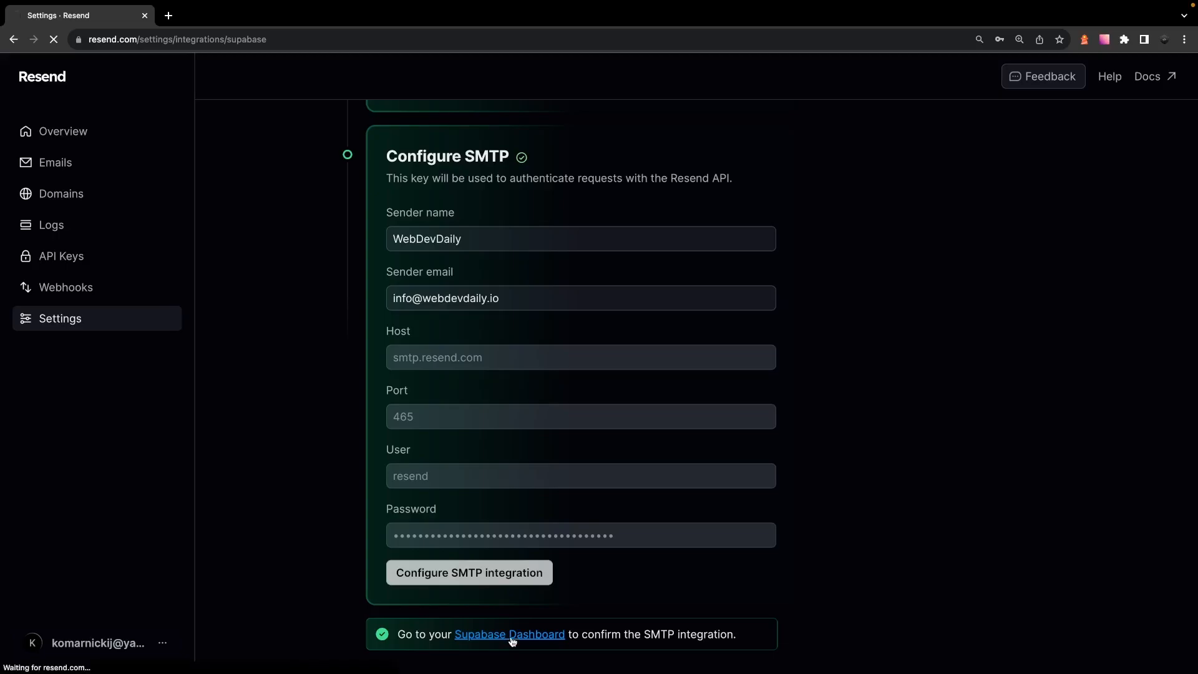
left_click(510, 634)
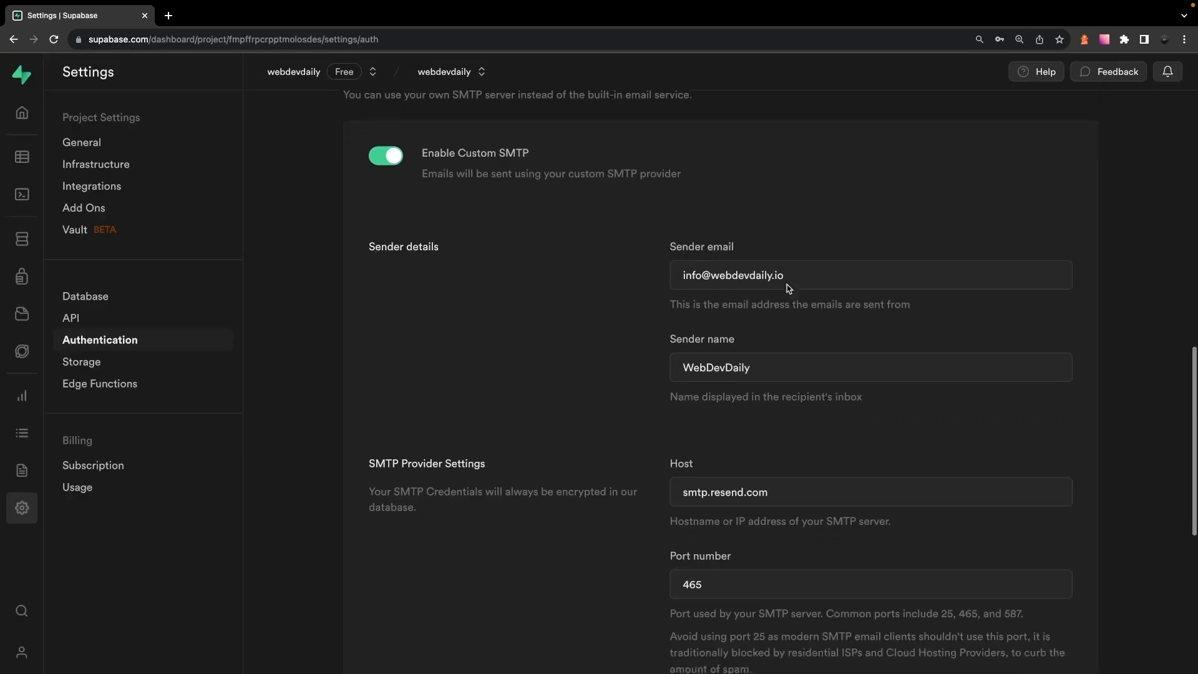
scroll("down", 3)
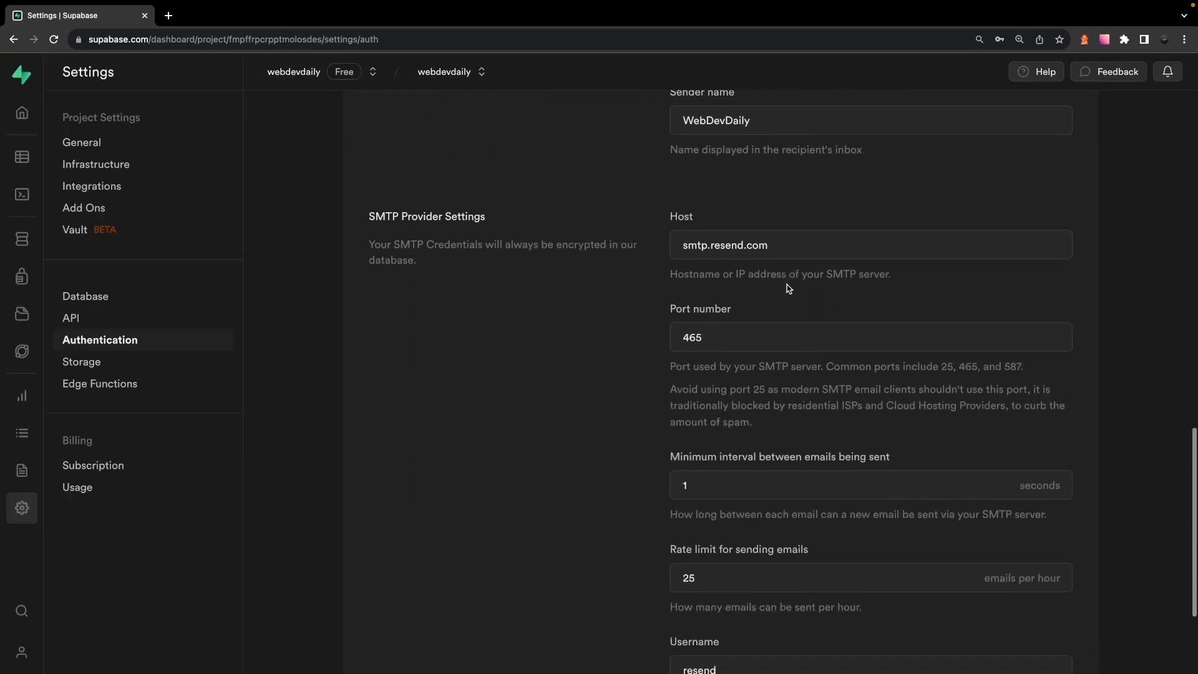
scroll("down", 3)
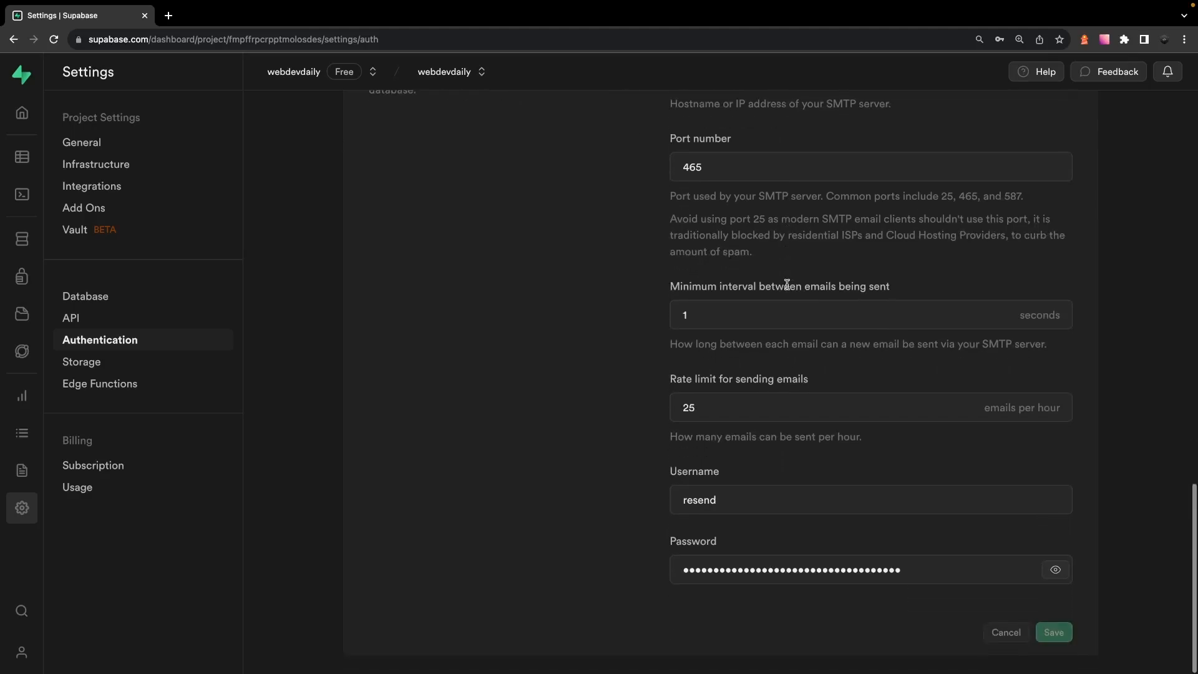
mouse_move(778, 293)
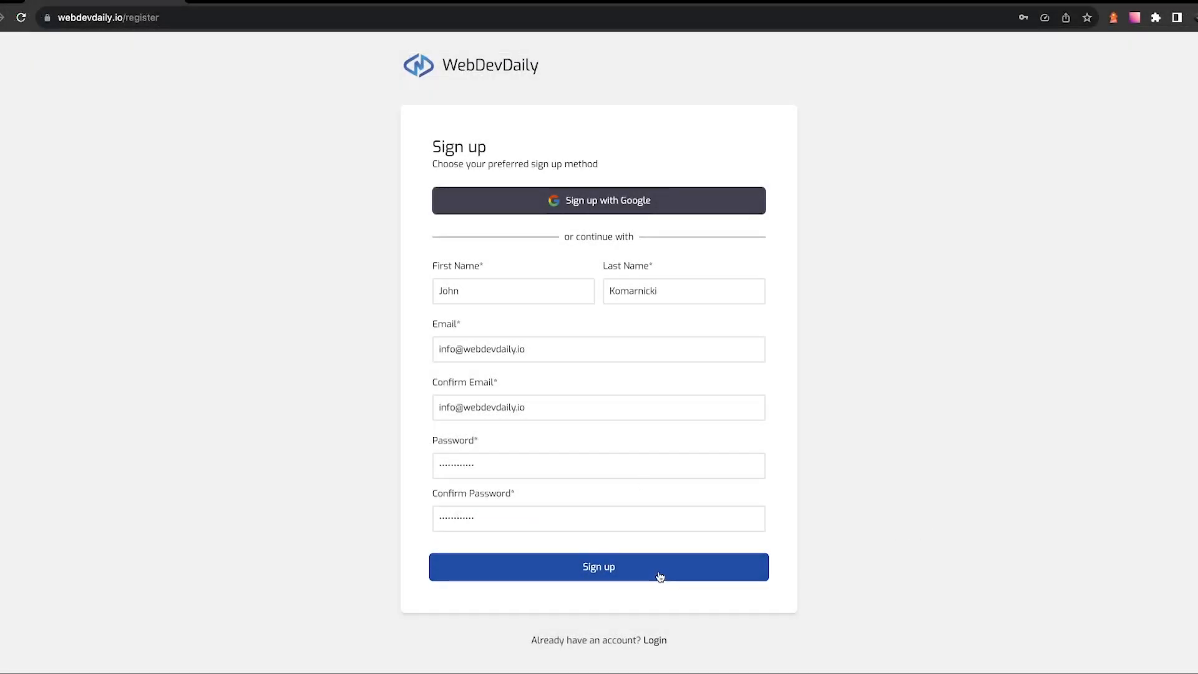
left_click(598, 567)
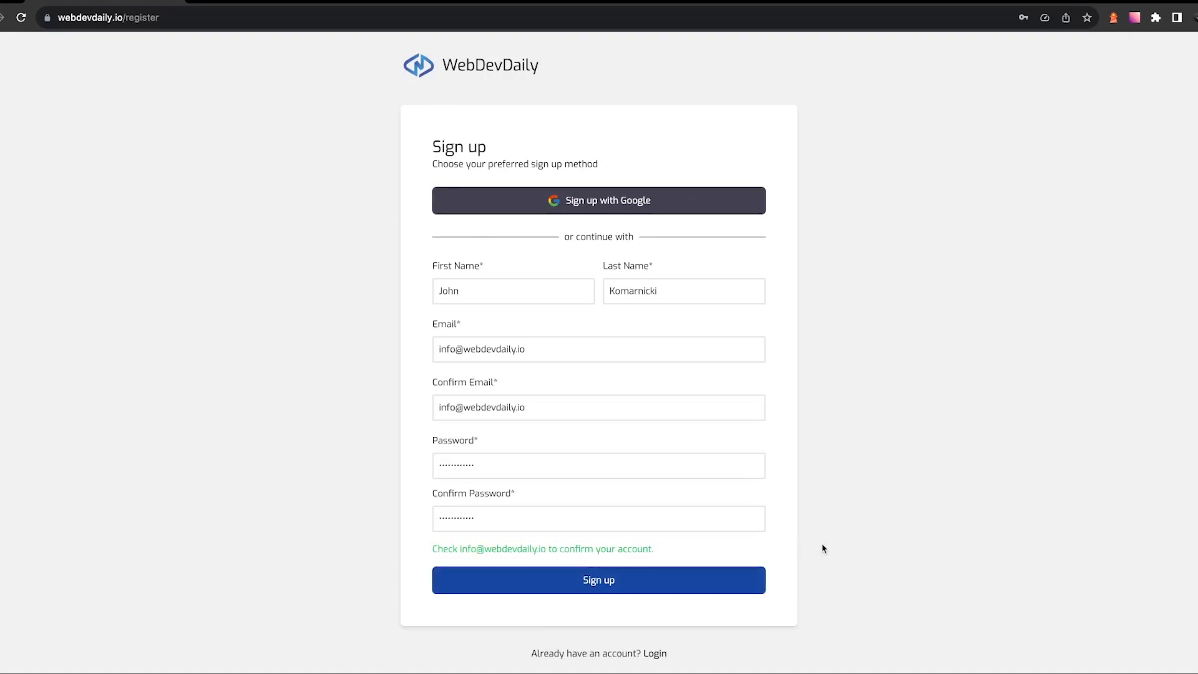
left_click(598, 580)
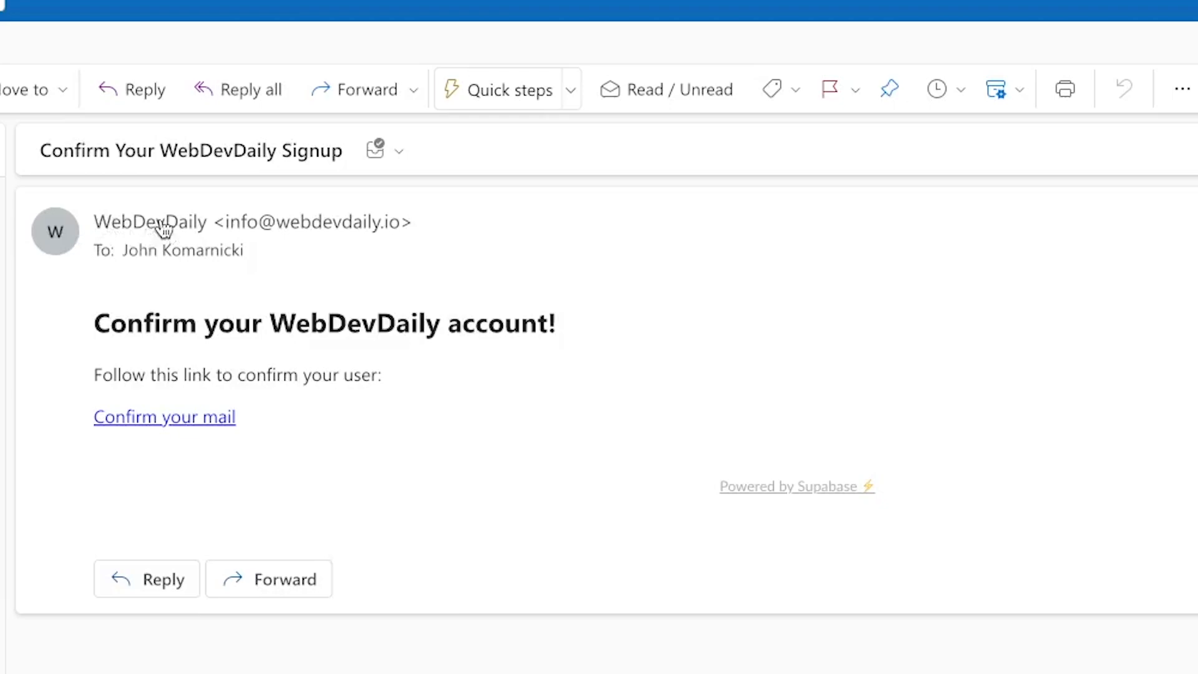
mouse_move(289, 230)
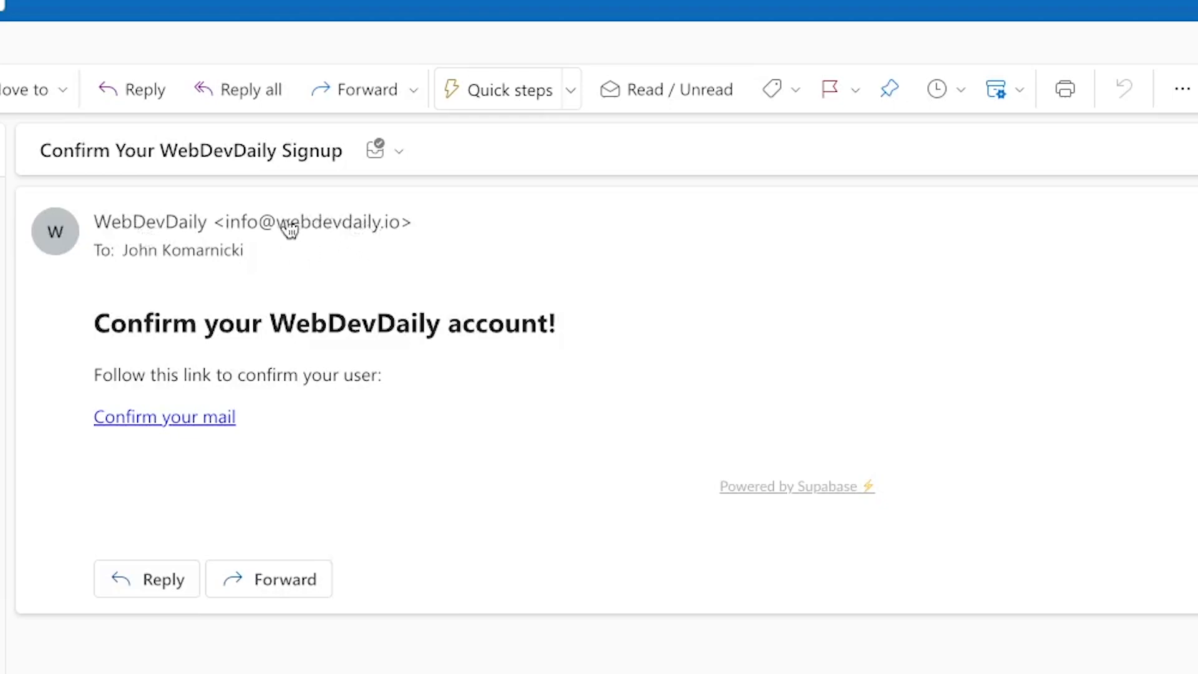
mouse_move(451, 229)
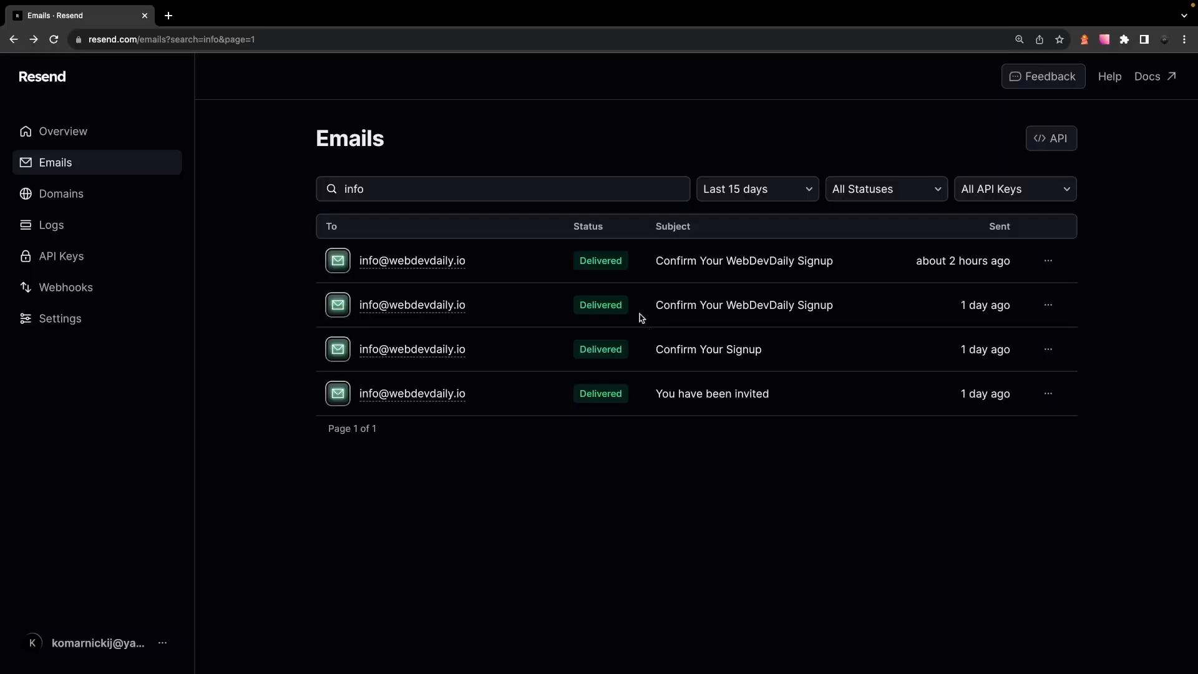
mouse_move(421, 423)
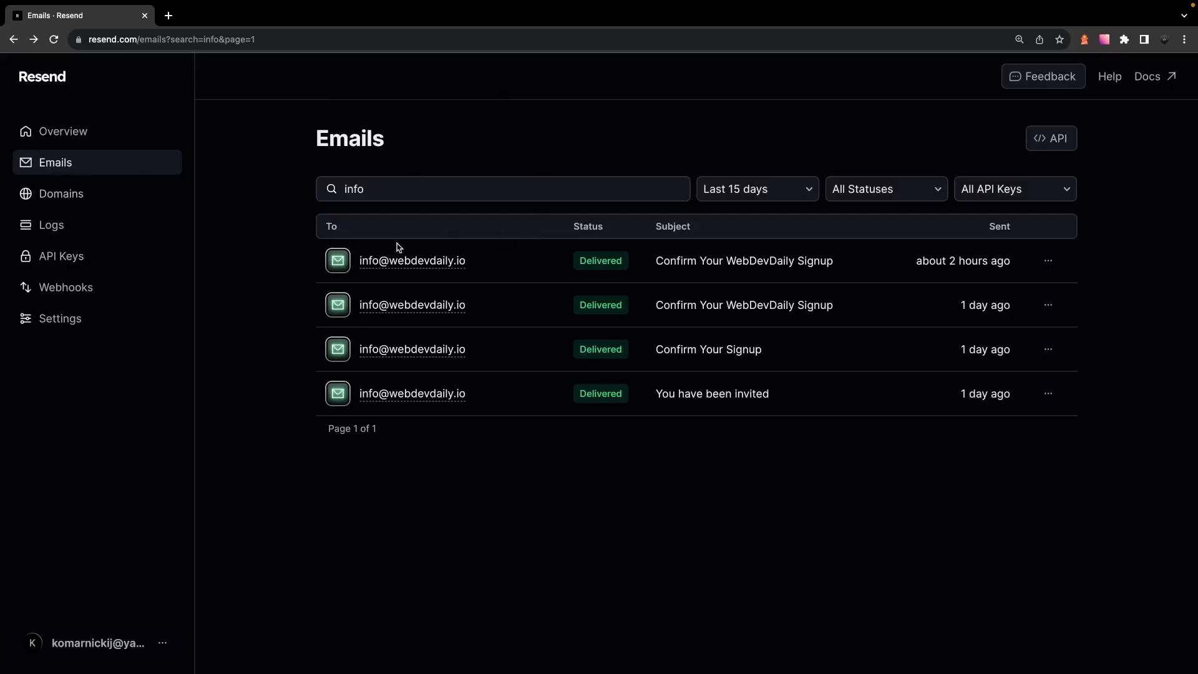
mouse_move(457, 283)
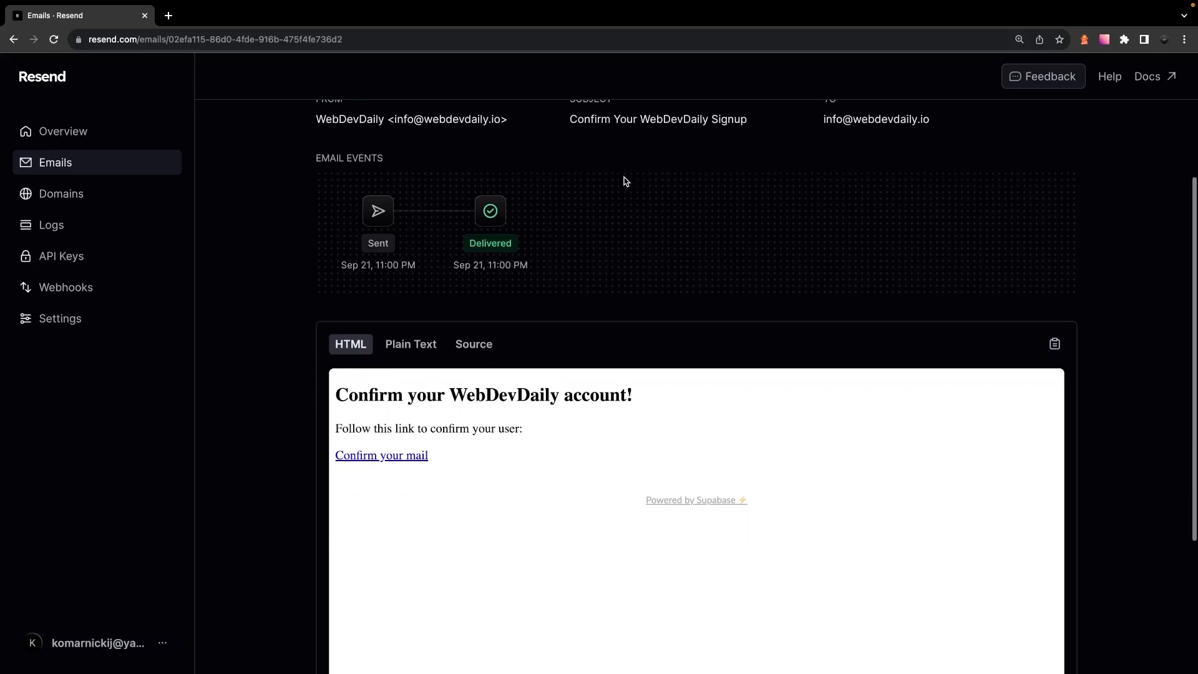
Step: Scroll to the HTML preview of the delivered Confirm Your WebDevDaily Signup email
scroll("down", 3)
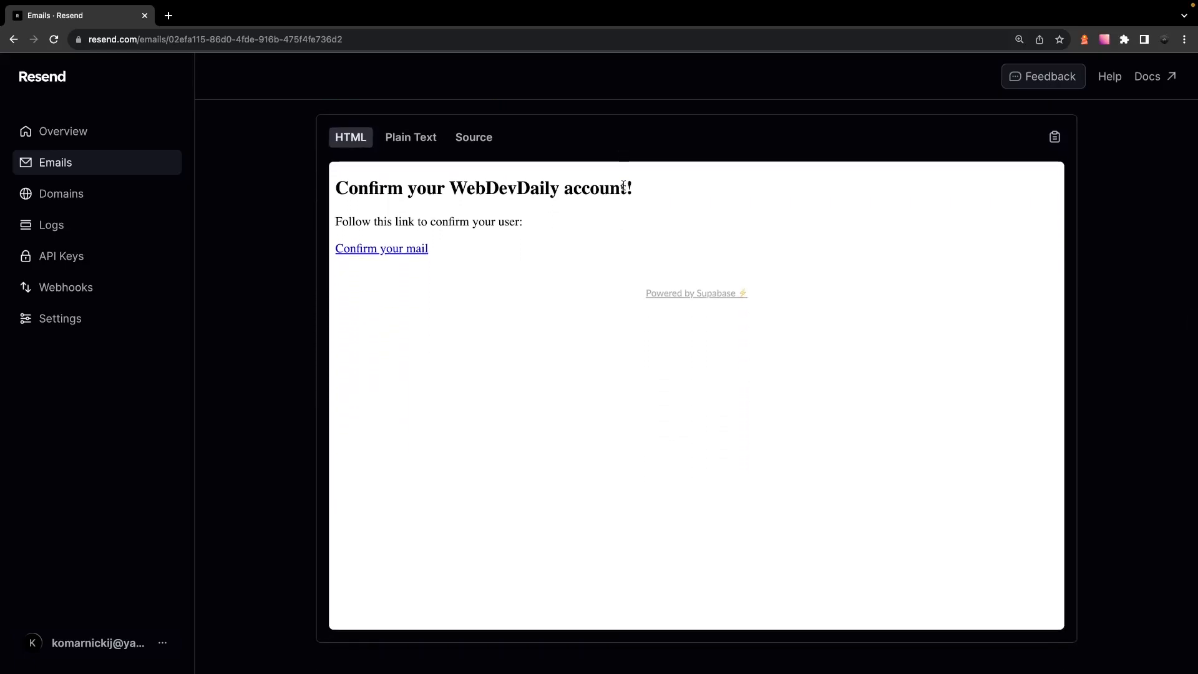